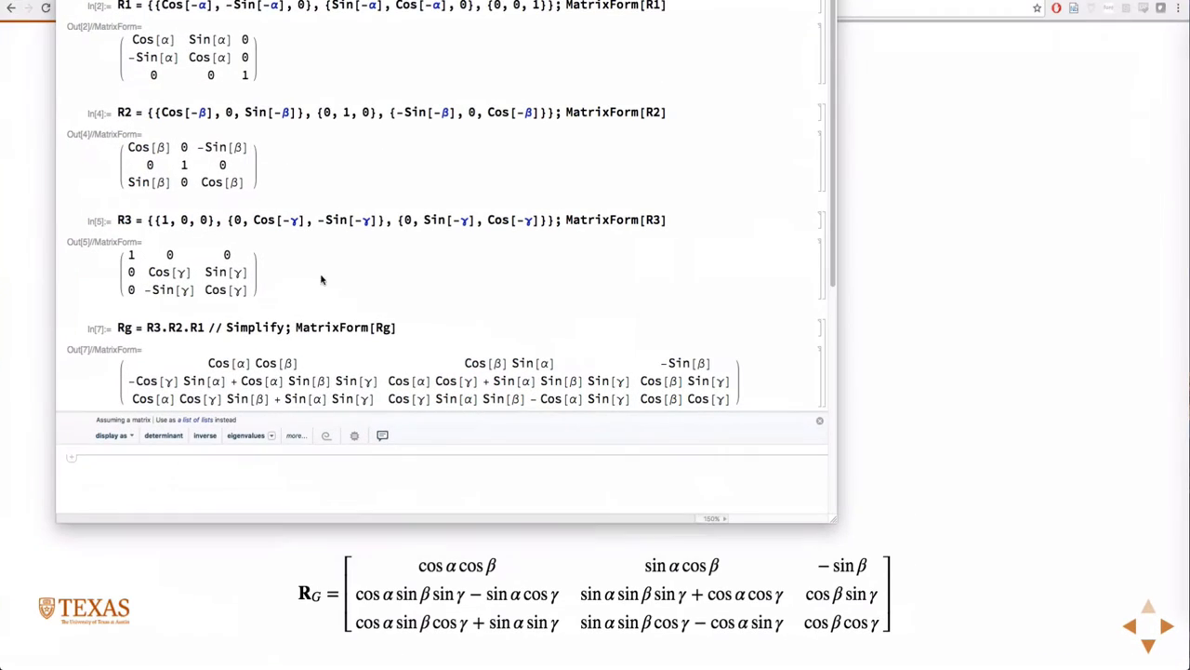
- Re-evaluate Rg without MatrixForm so it shows as a plain nested list
scroll(up, 3)
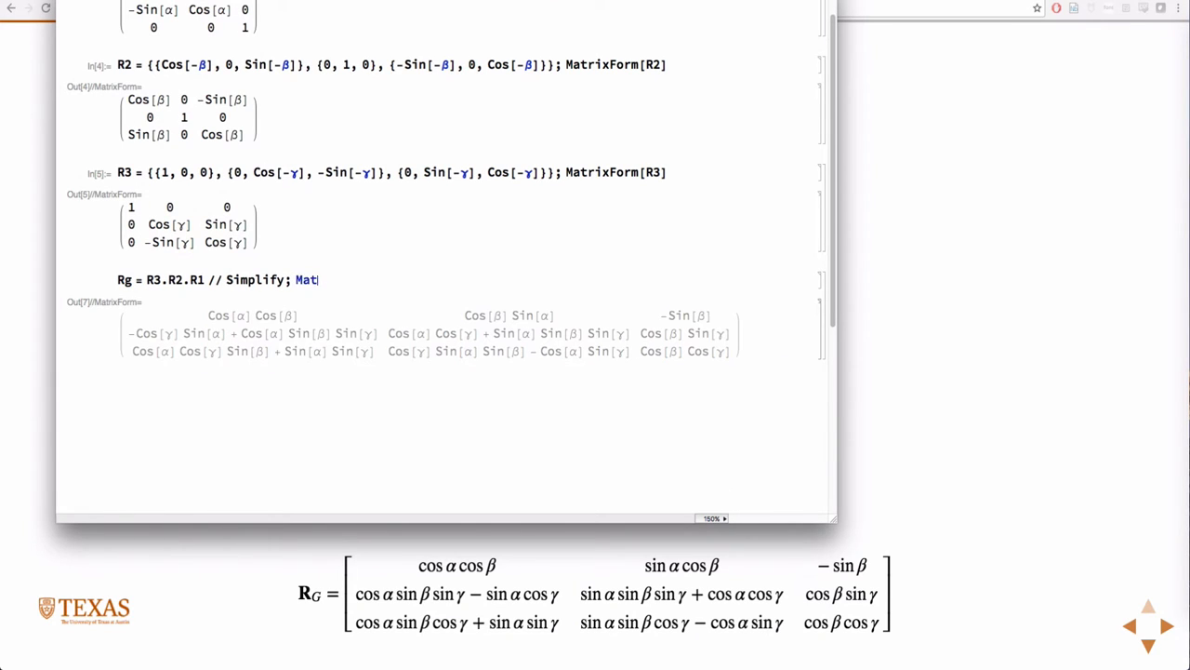
key(shift+Return)
text(com)
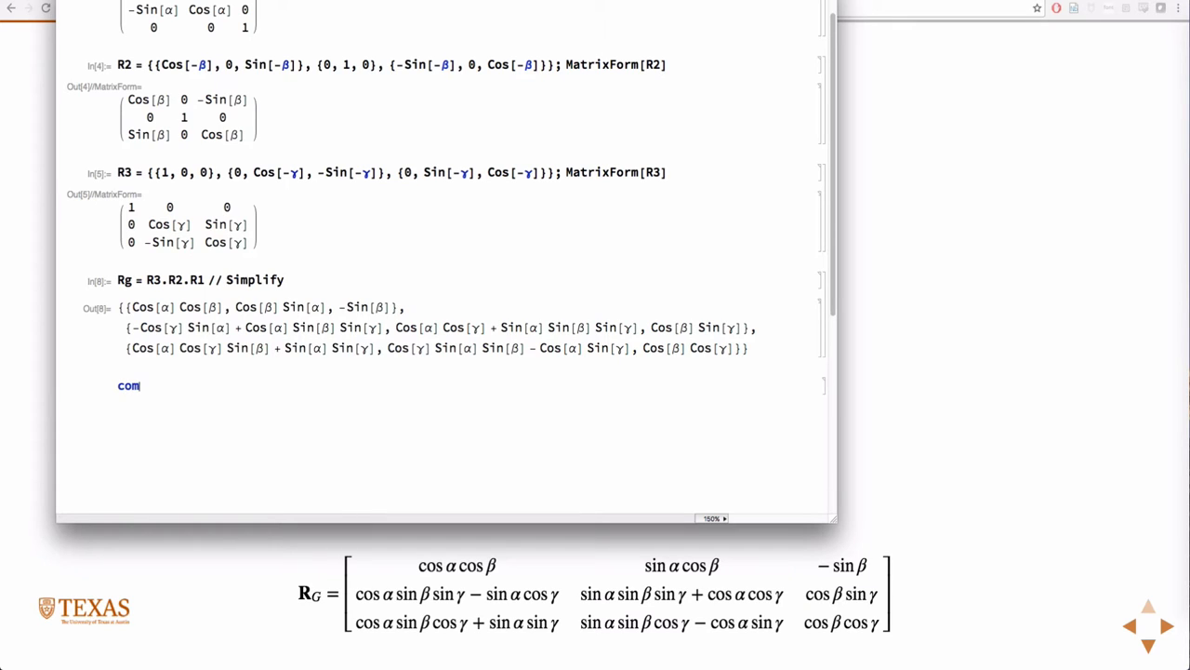
- Type compute[α_, β_, γ_] = Module[{}, and copy the simplified Rg list into its body
text(pute)
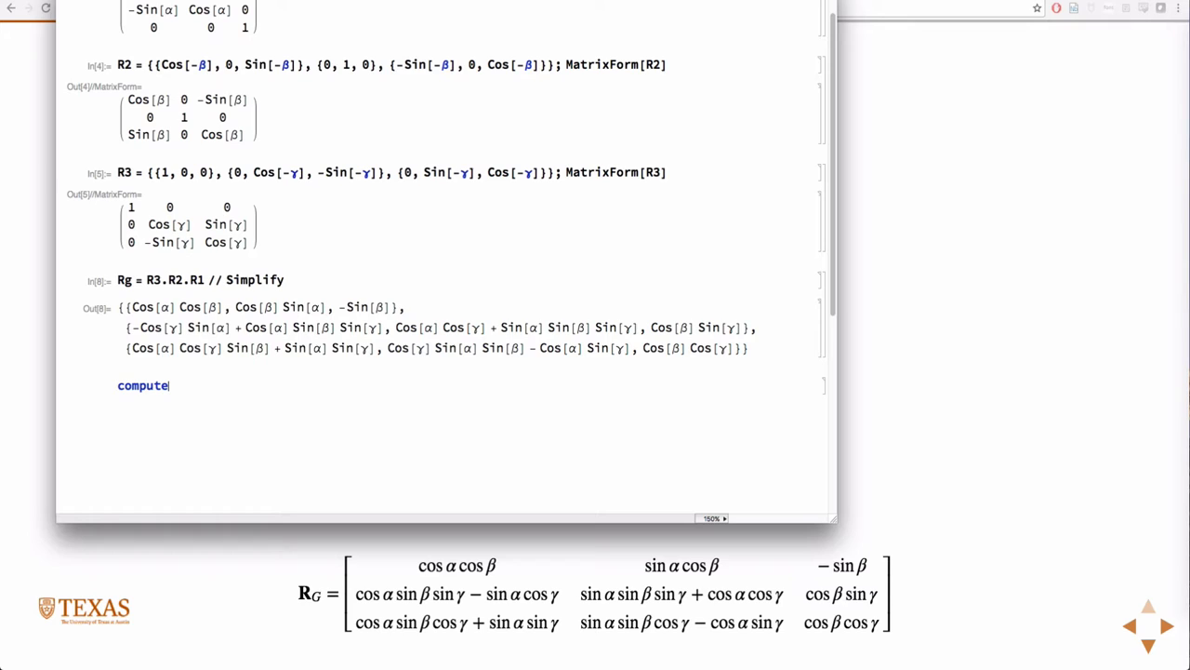
text([)
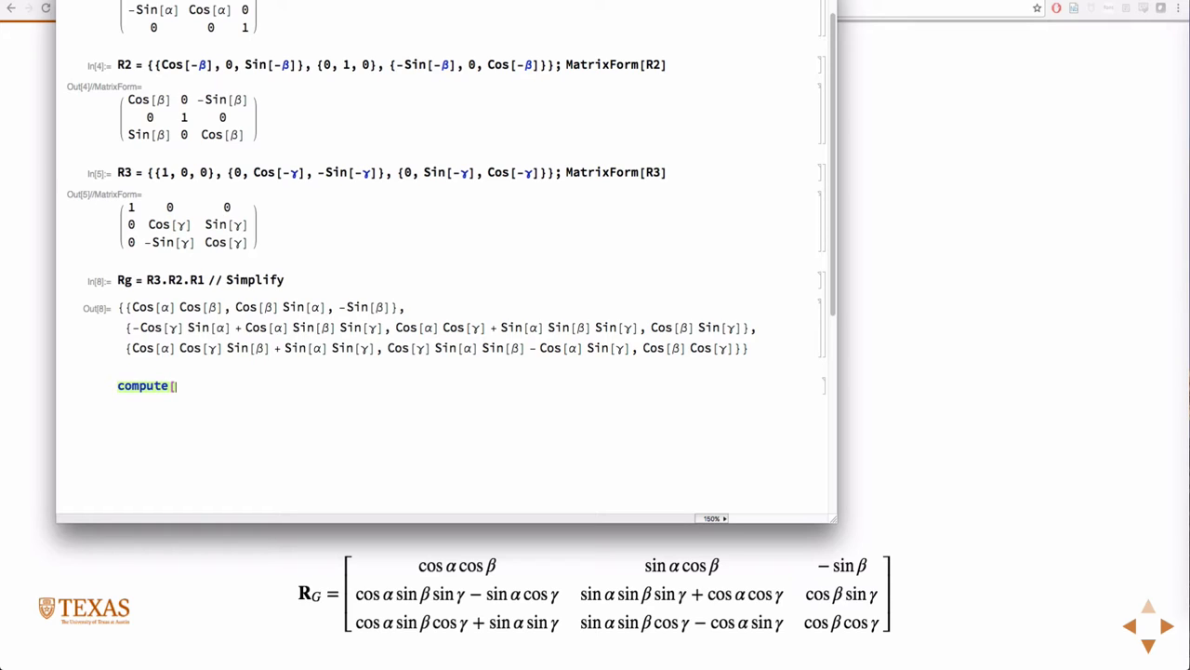
text([`1)
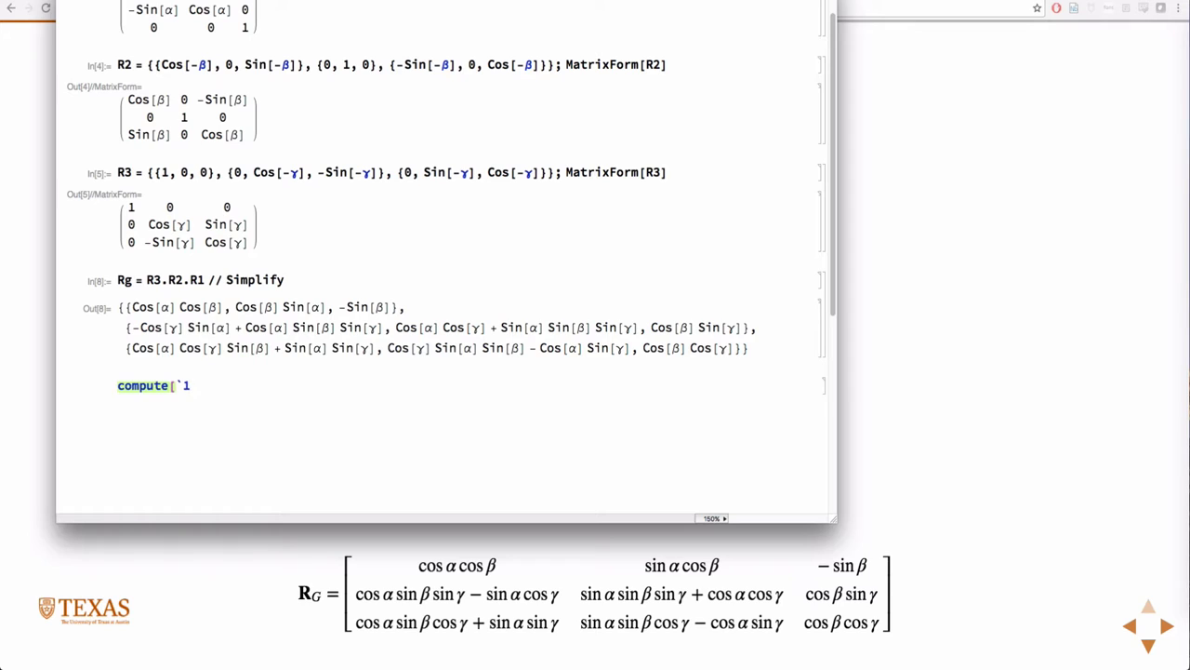
text(α_, β_, ⋮)
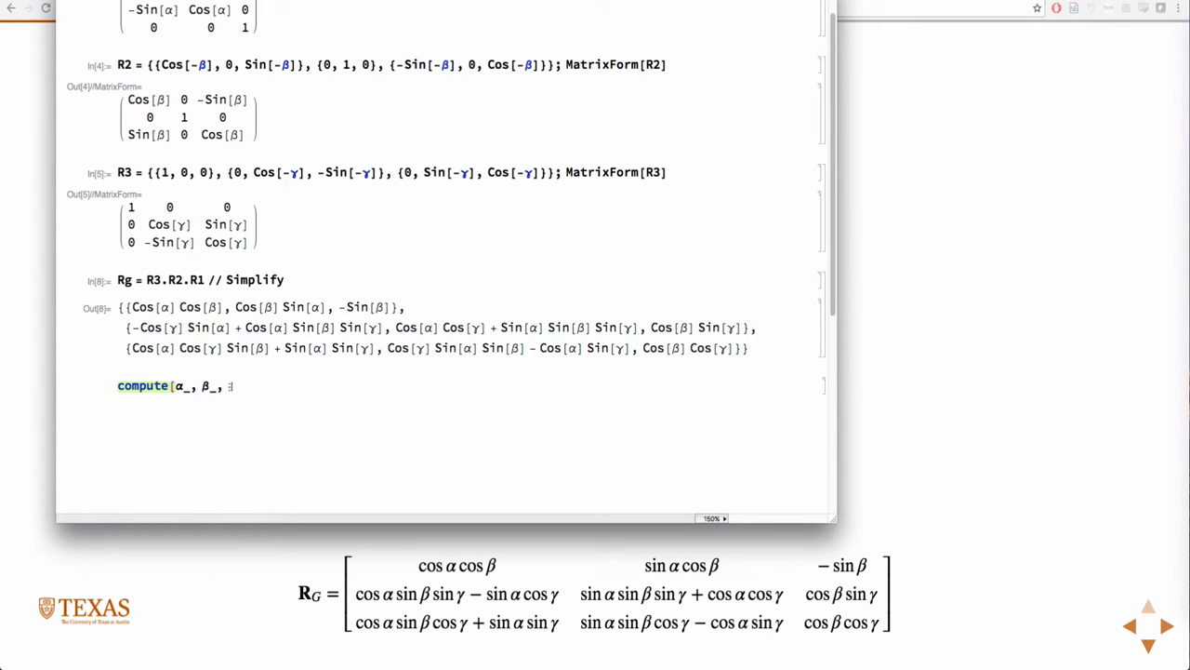
text(γ_])
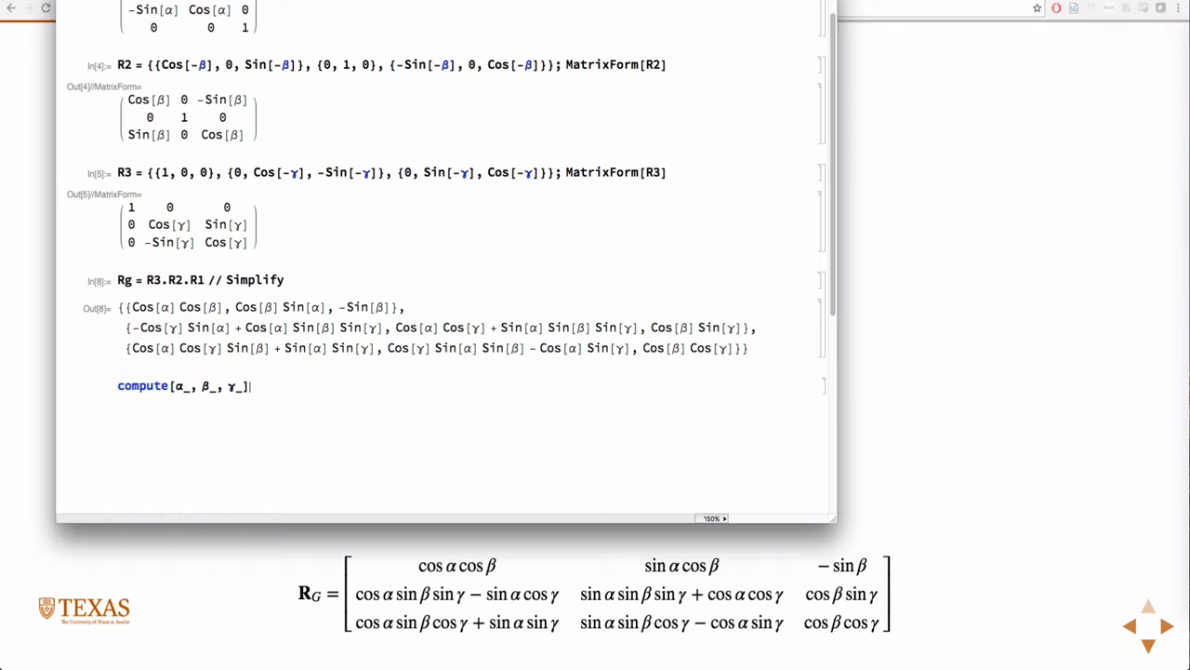
text(= Module[{)
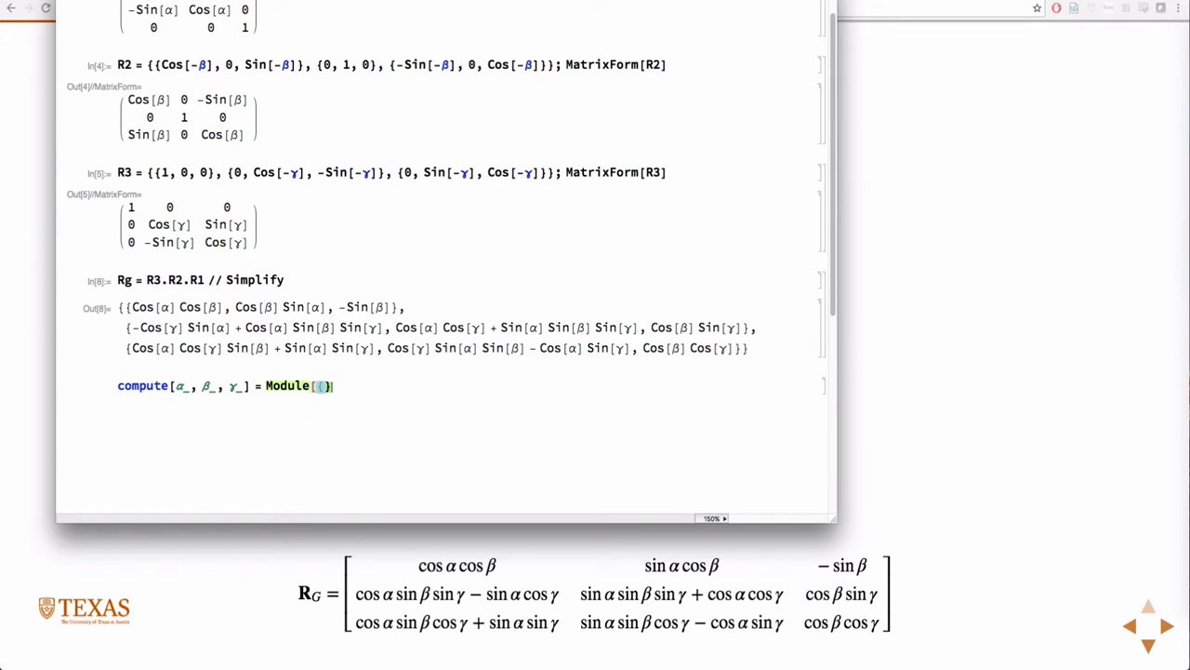
text(,)
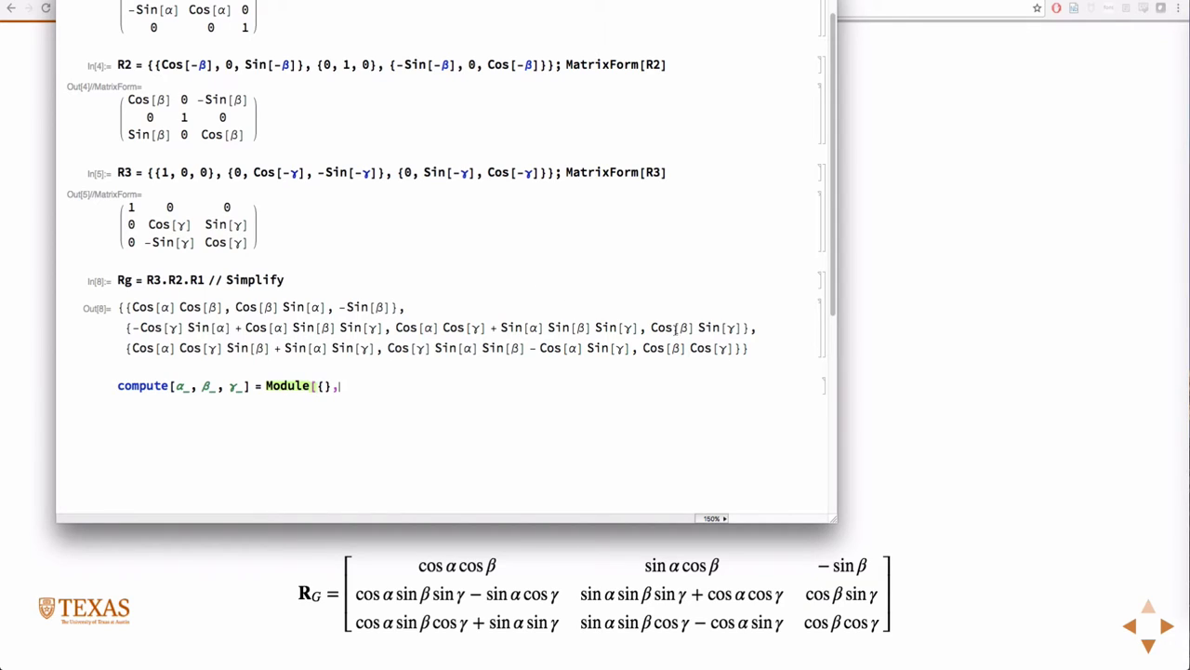
drag(135, 327, 748, 348)
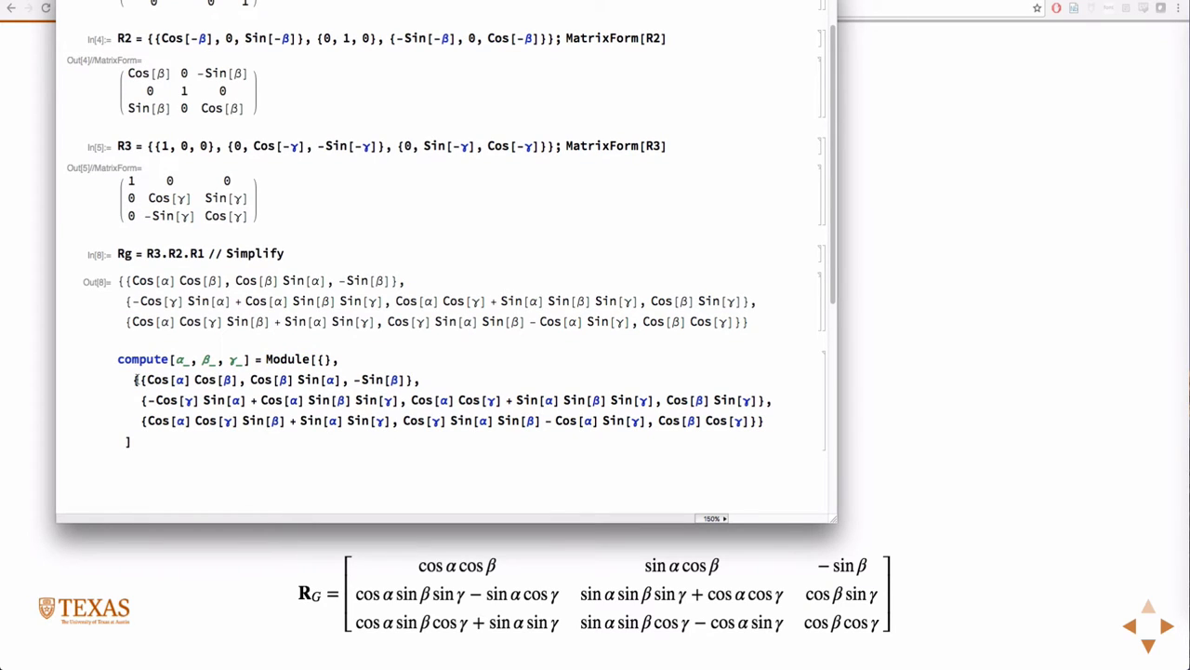
- Wrap the Rg list in Return inside compute's Module and evaluate the definition
text(Return[)
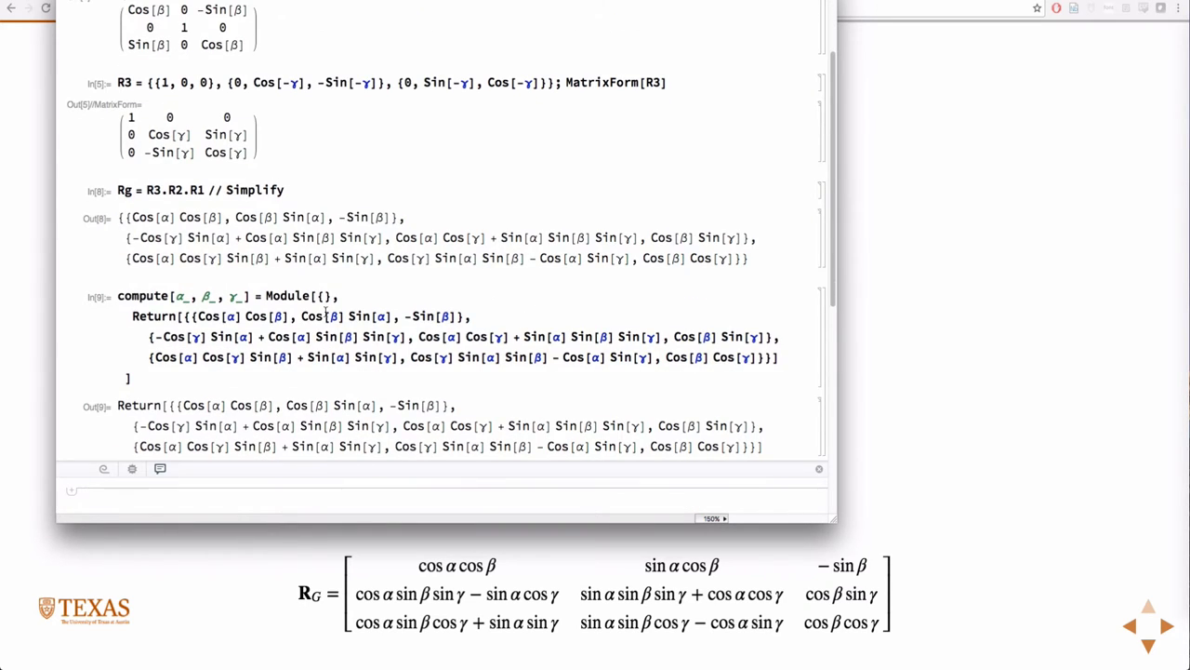
scroll(up, 3)
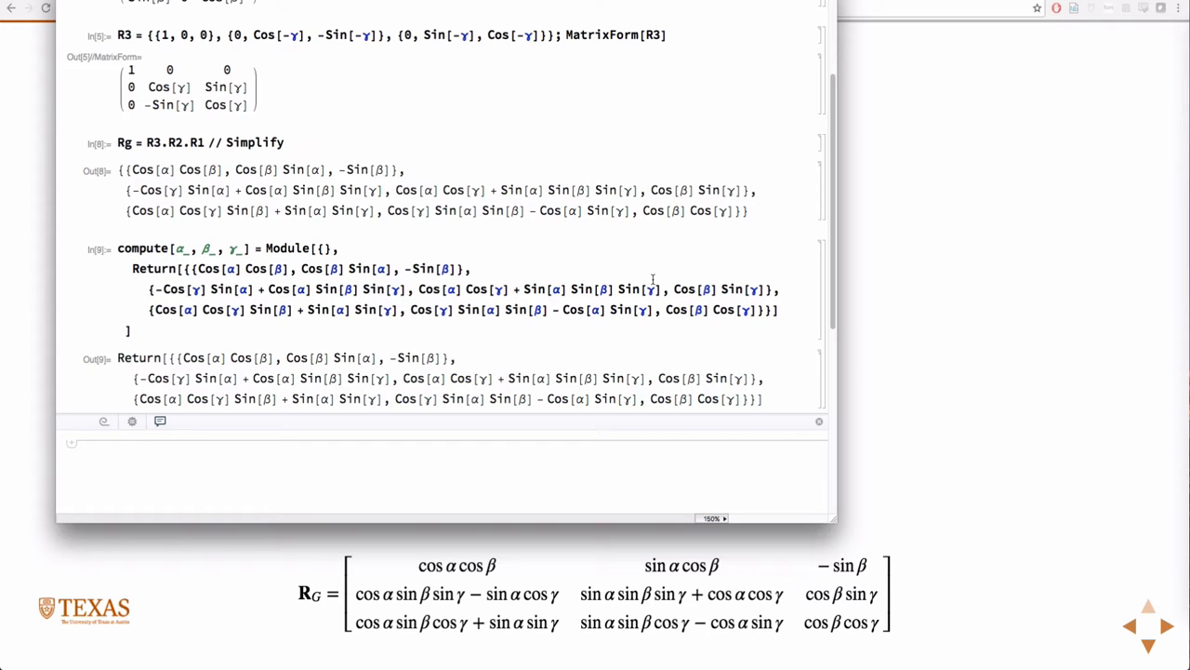
mouse_move(345, 238)
text(computeRg[)
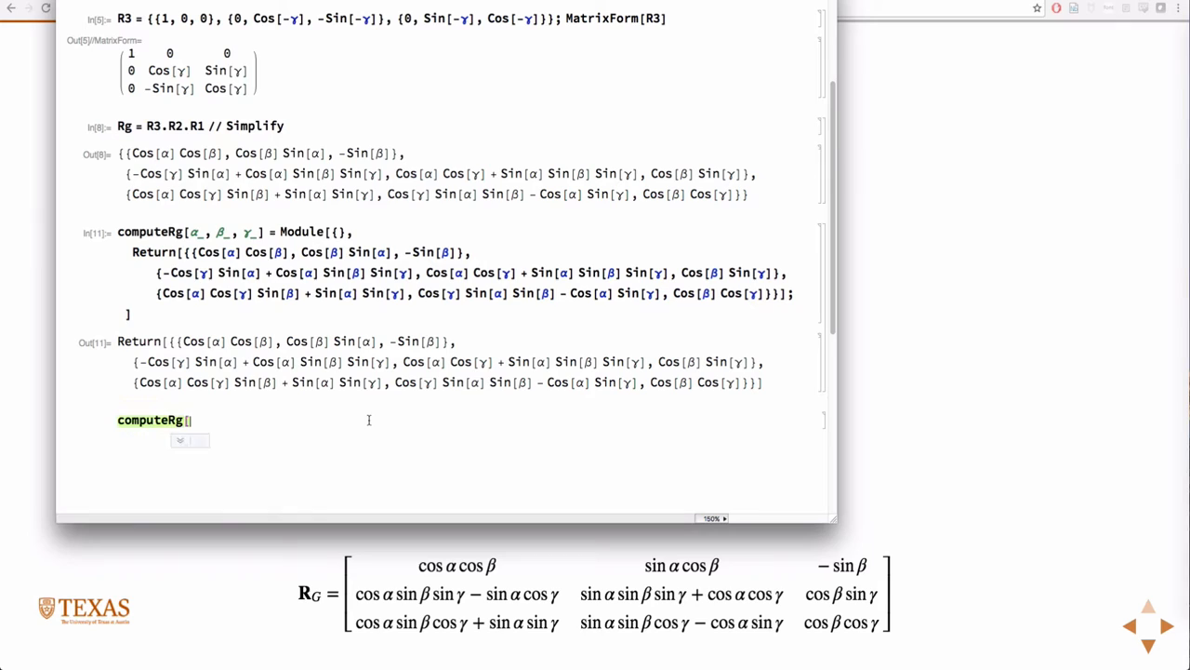
- Evaluate computeRg[0, 0, 0] to get the identity matrix, then start a 90-degree test
text(0)
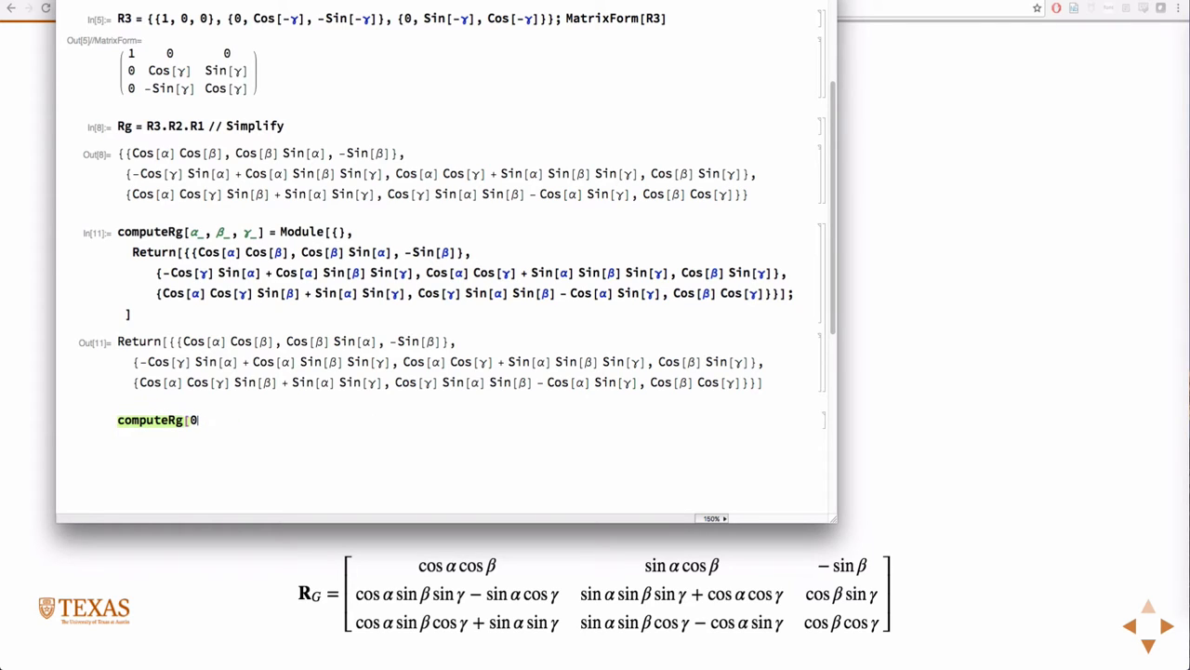
text(, 0, 0])
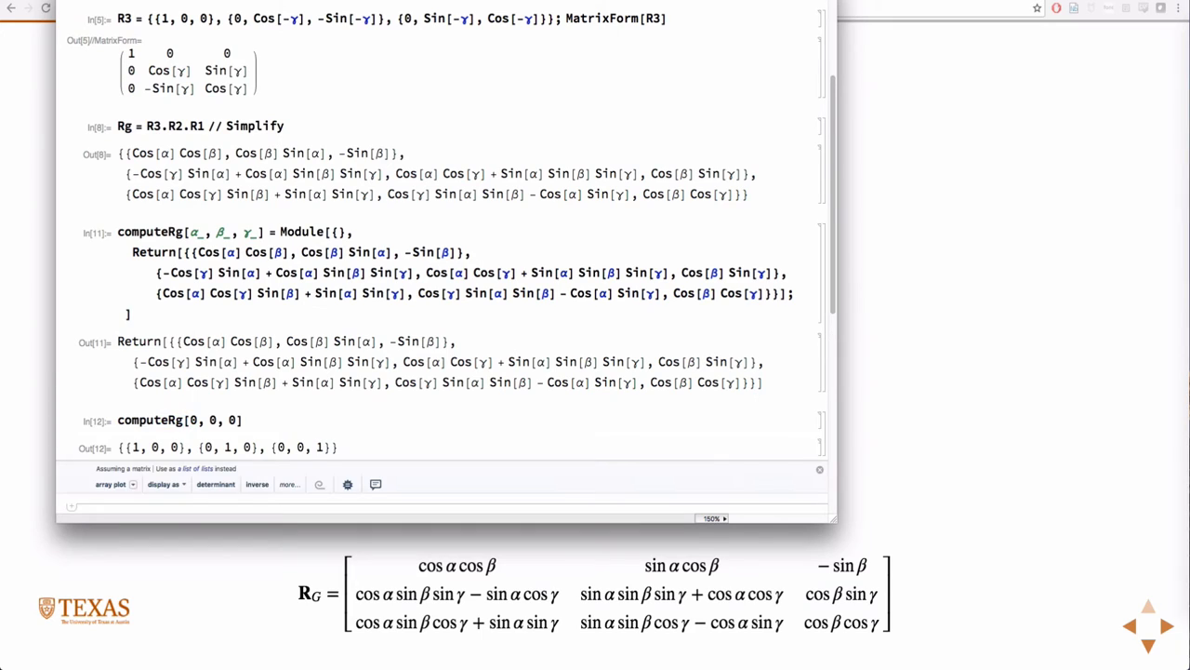
mouse_move(369, 431)
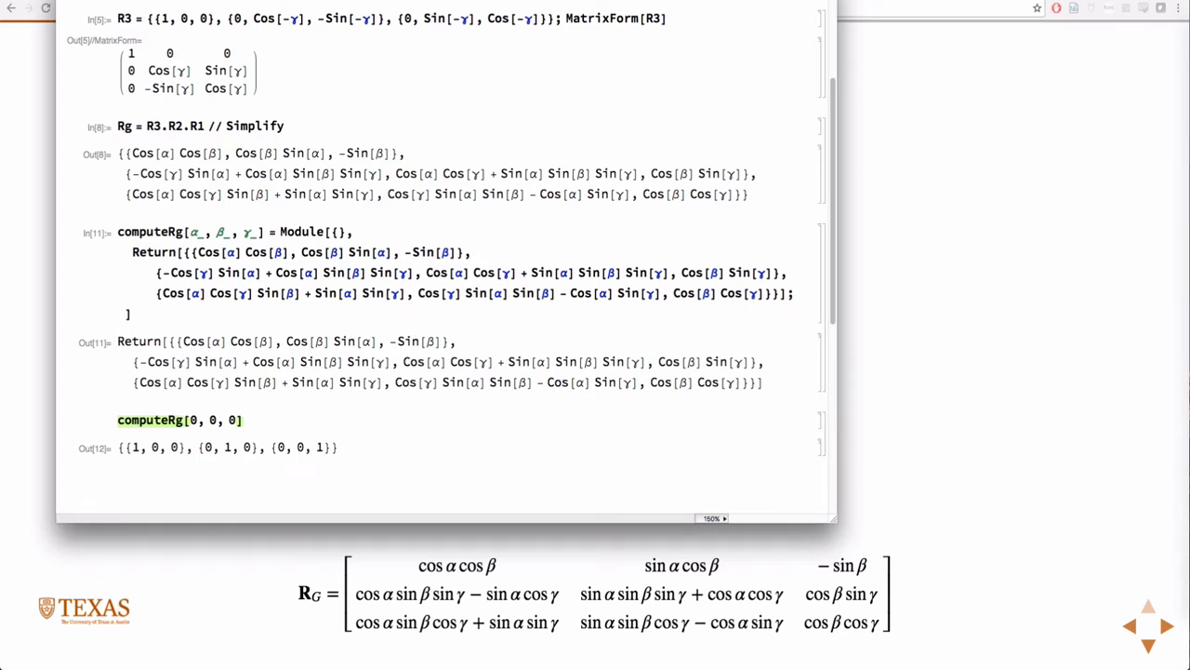
text(90)
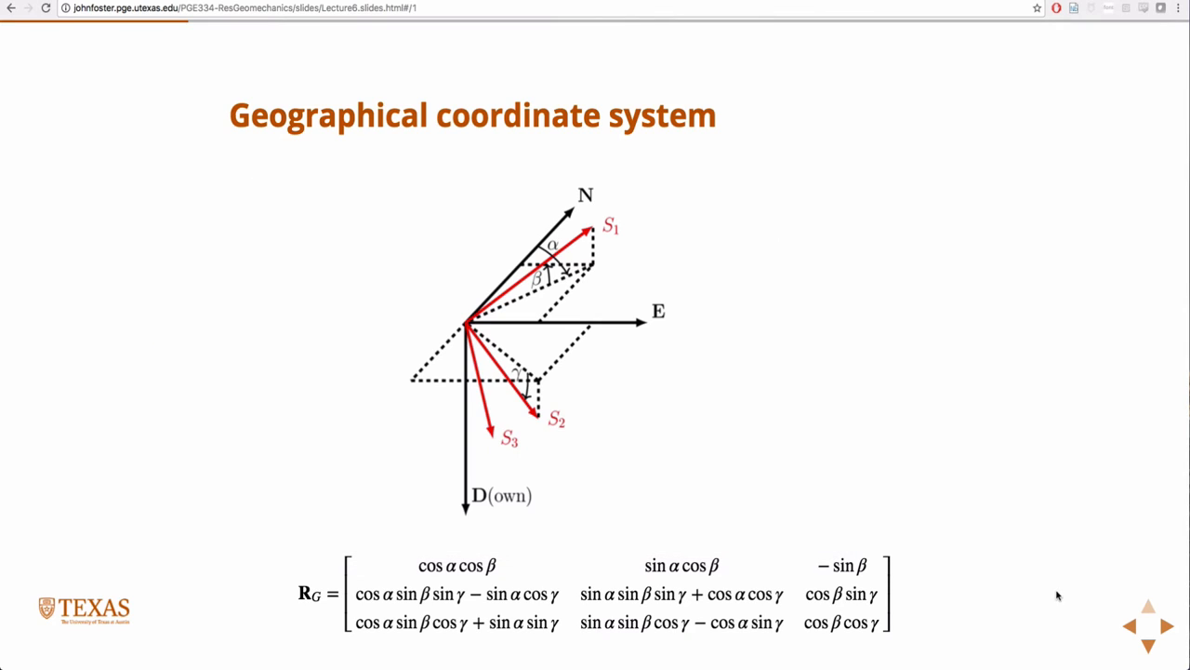
- Leave the coordinate-system slide and return to the Mathematica notebook
click(1150, 642)
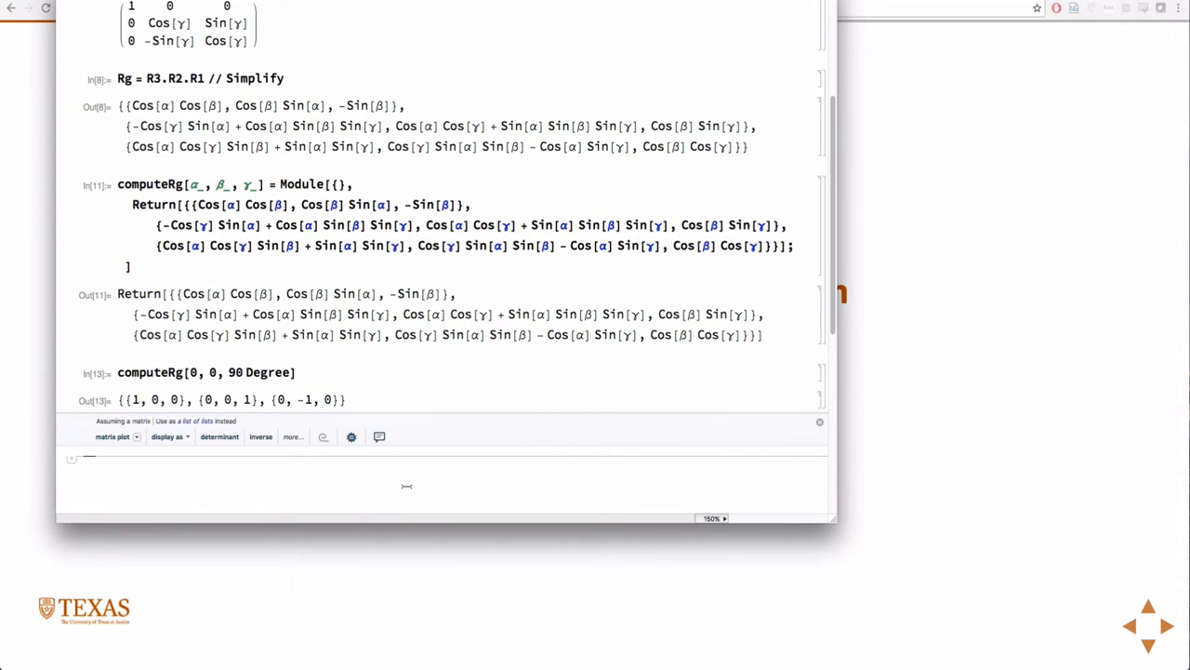
- Type the new definition header computeSg[S_, α_, β_, γ_] := Module
text(compute)
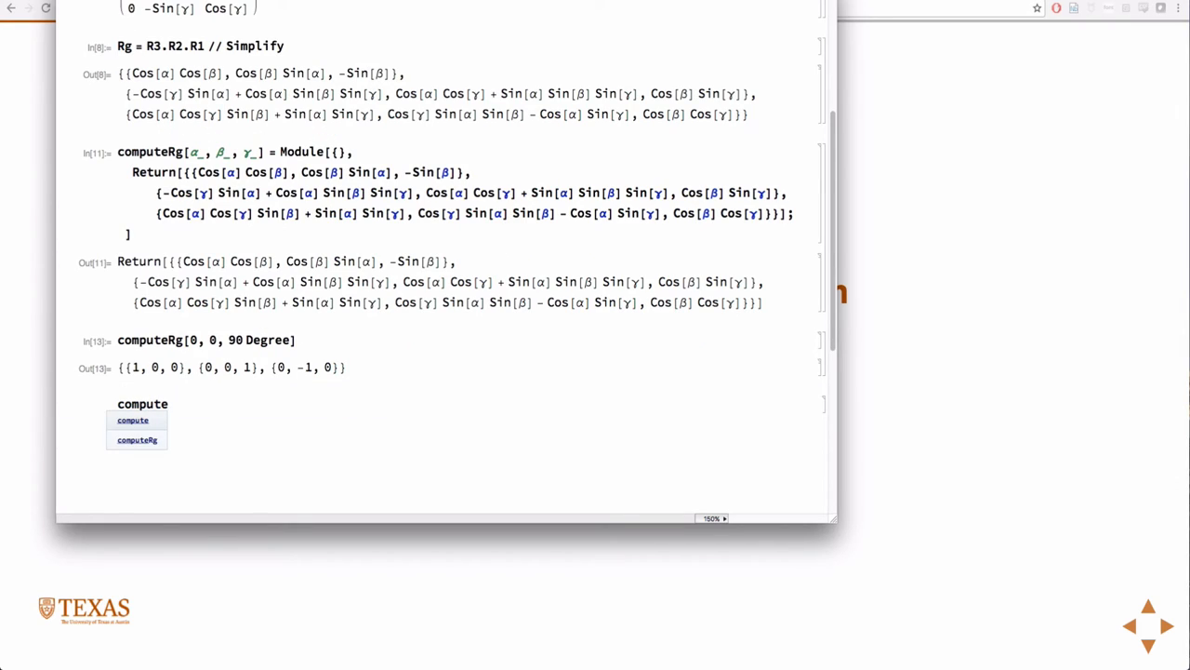
text(Sg)
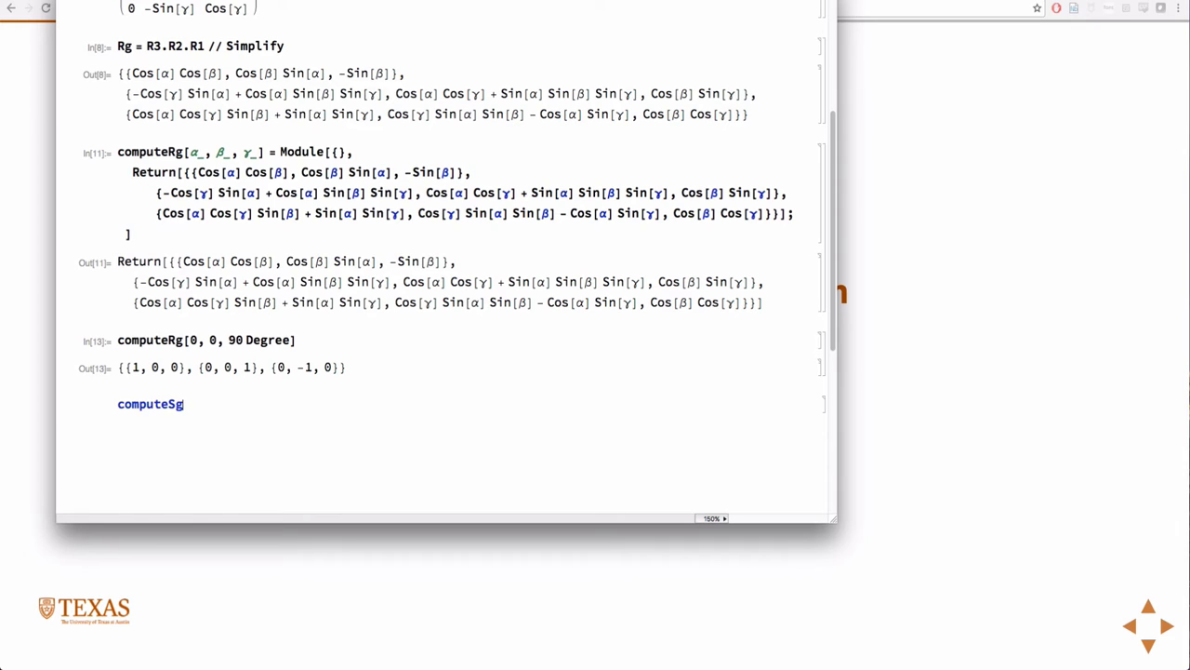
text([])
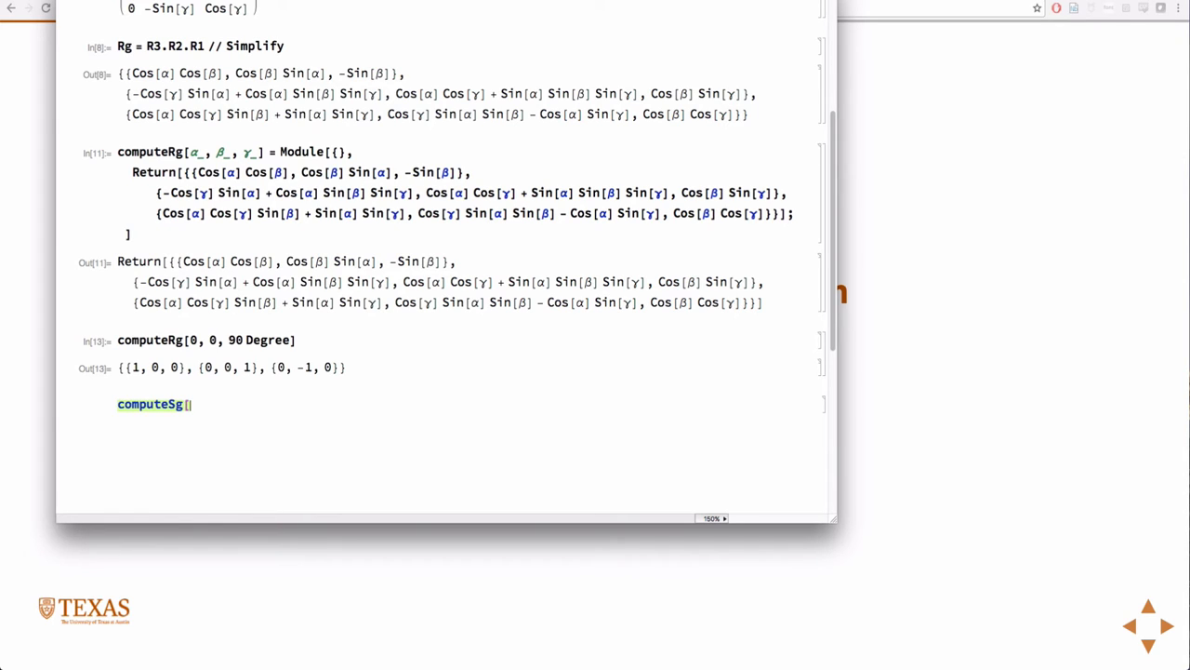
text(S_)
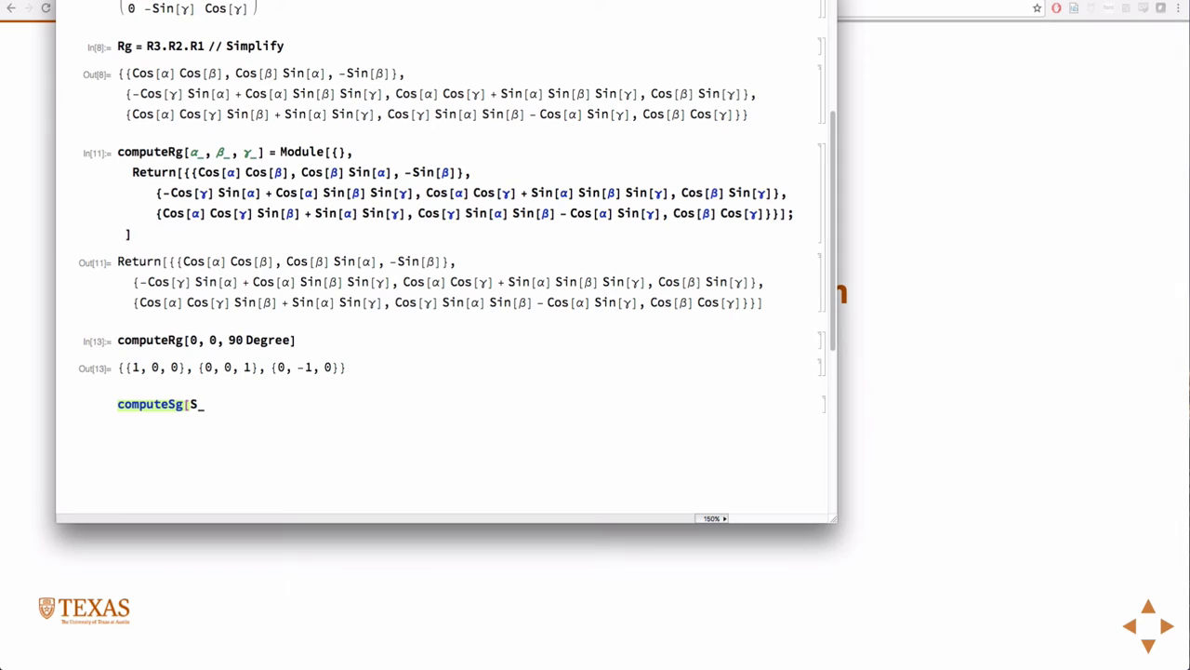
text(,)
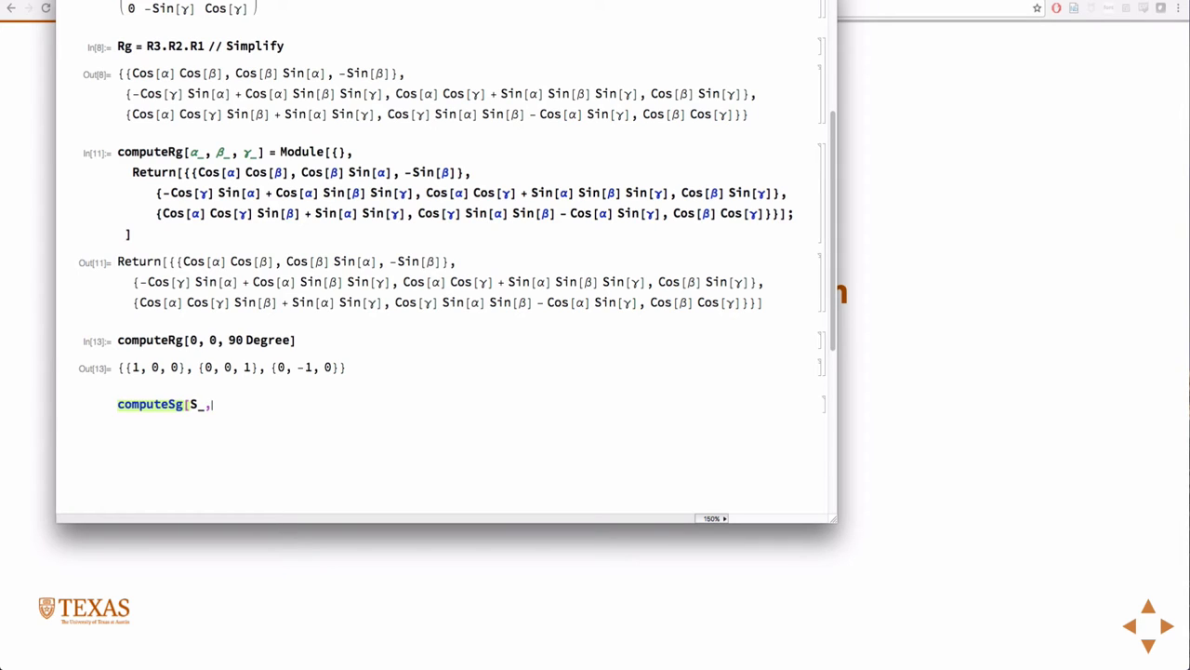
text(" ")
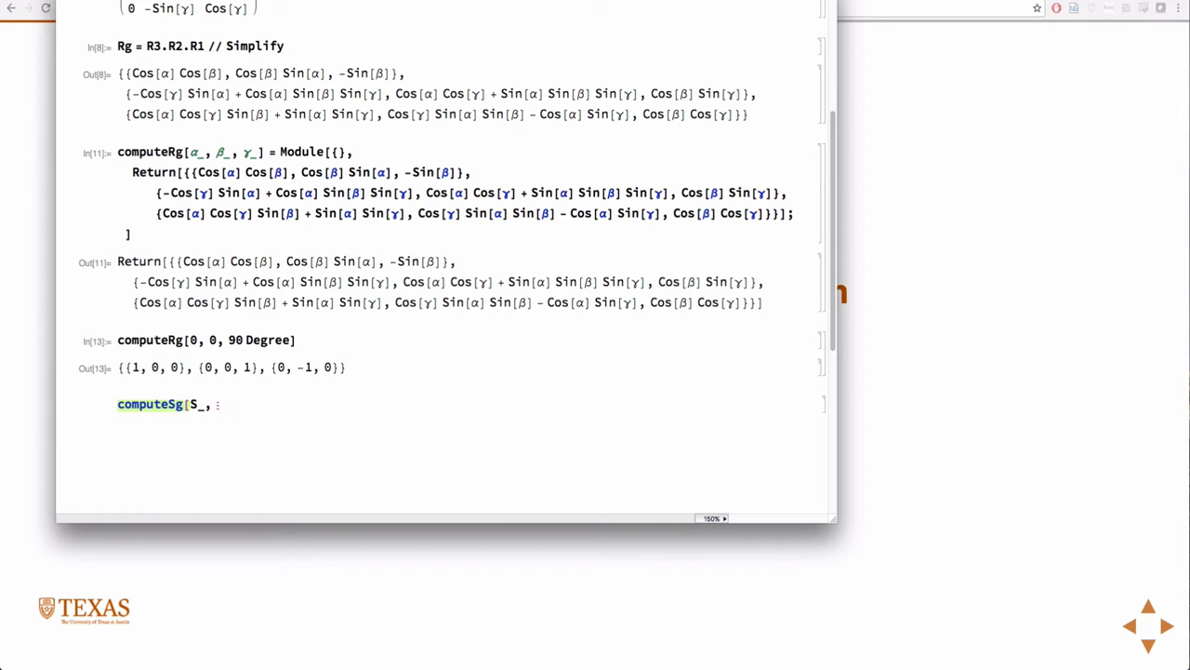
text(α_, β)
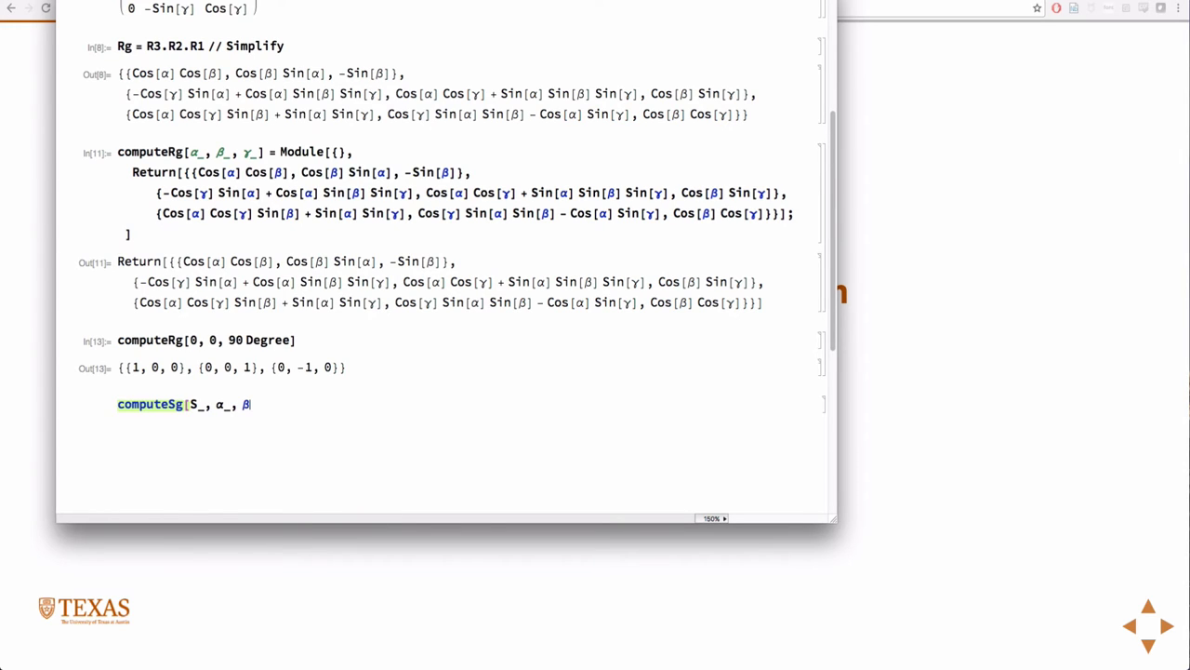
text(_,)
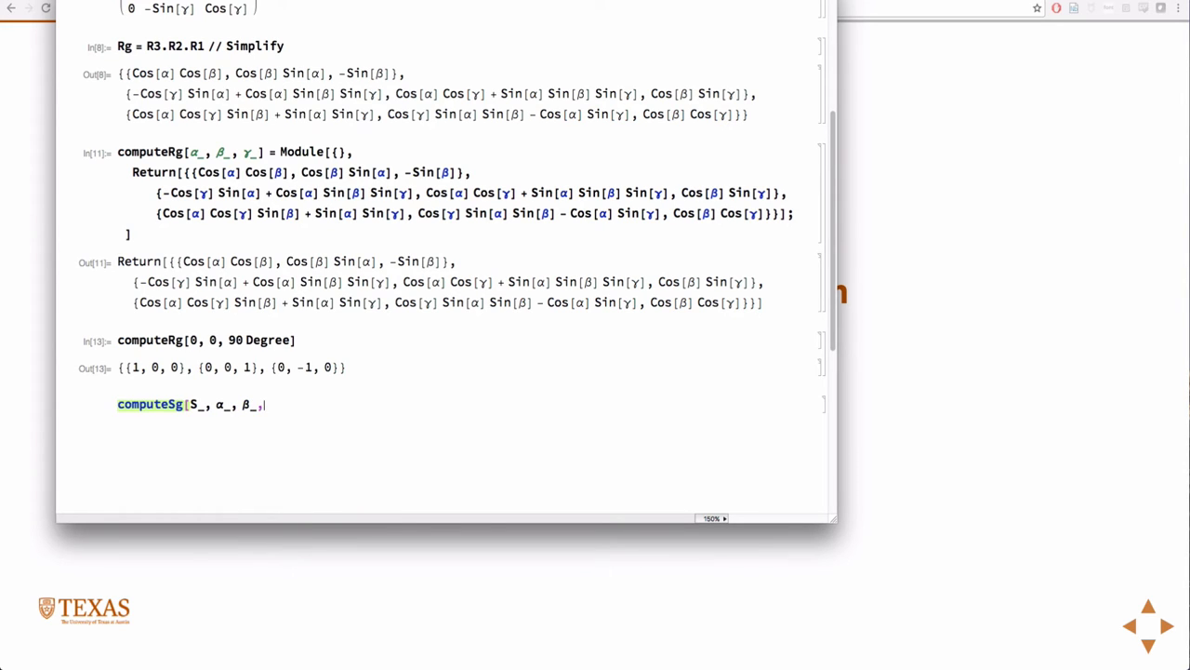
text(g)
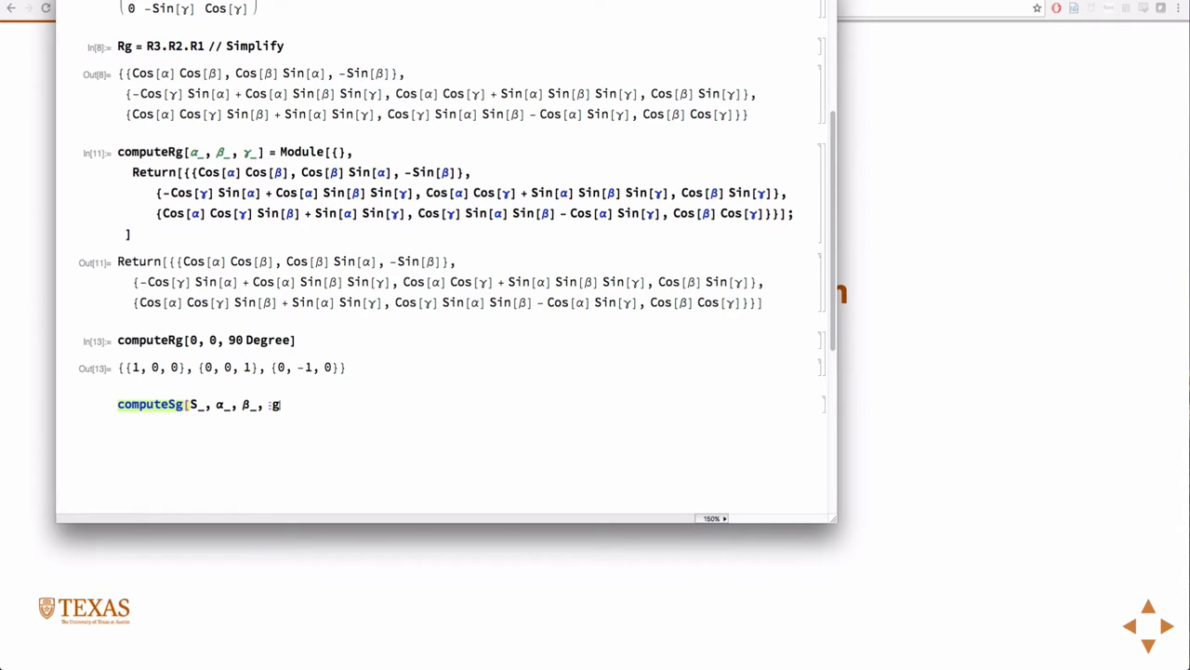
text(γ_])
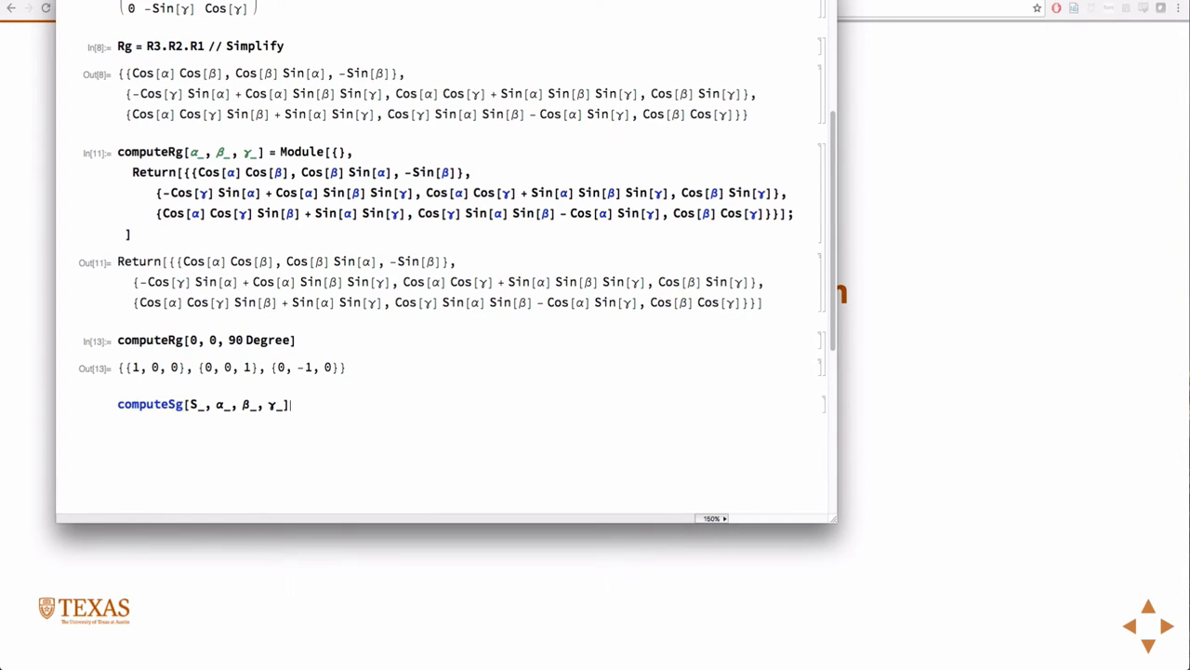
text(:= M)
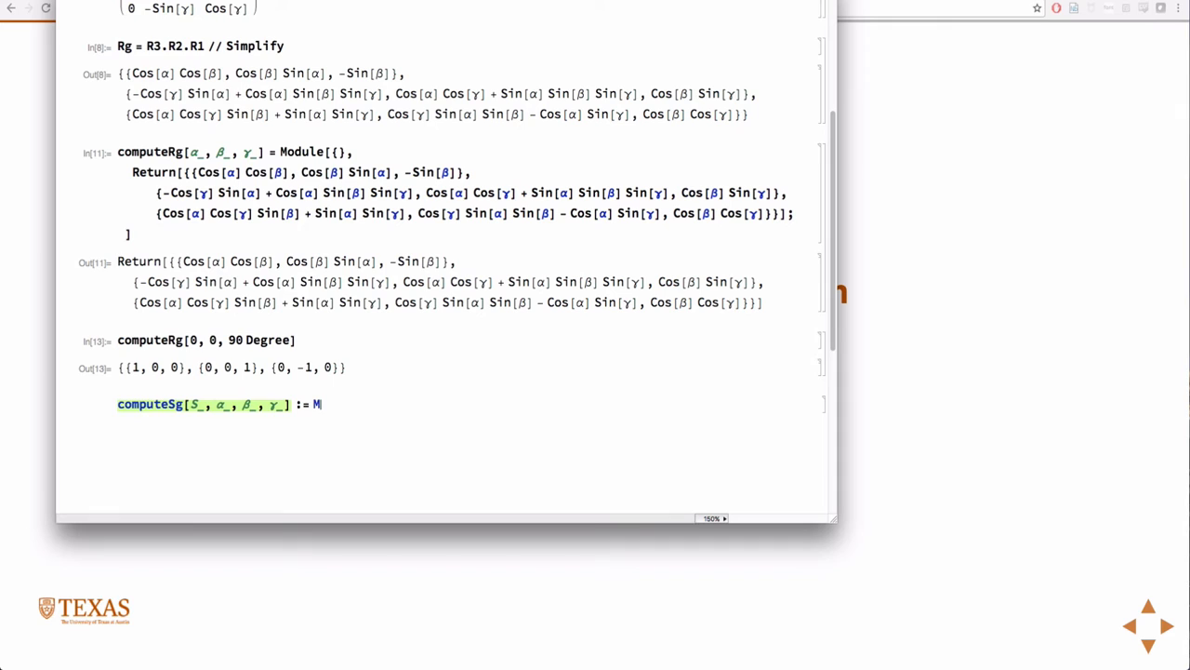
text(odule)
click(235, 152)
text(:)
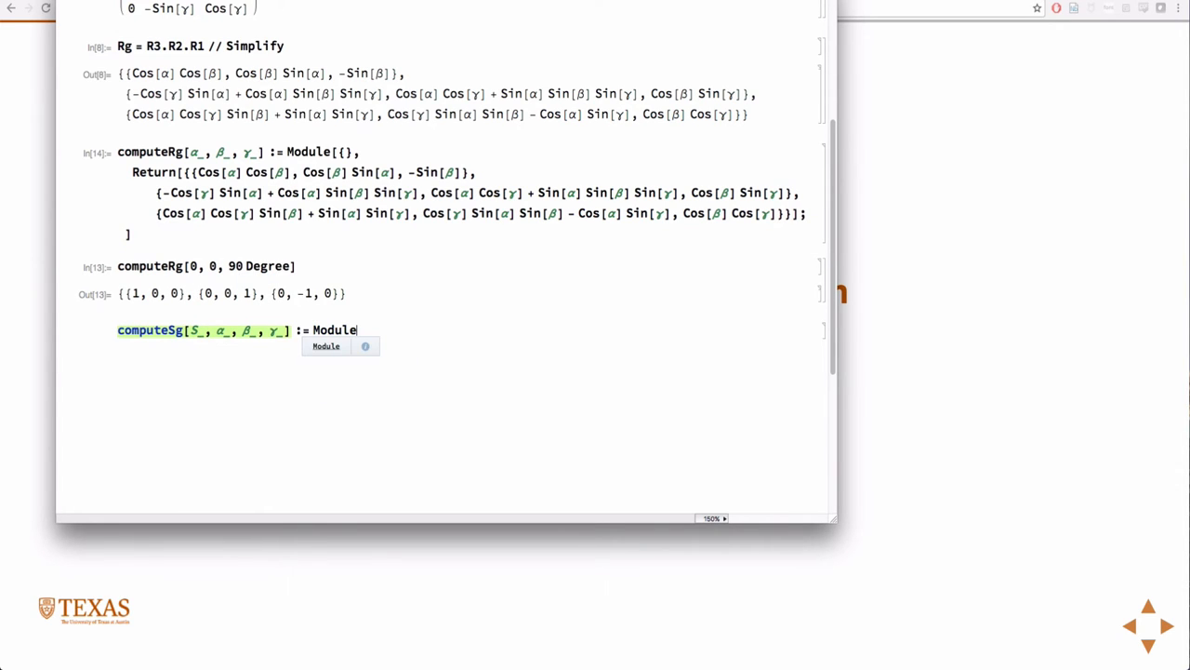
- Declare local {Rg} in computeSg and assign Rg = computeRg[α, β, γ]
text([{},)
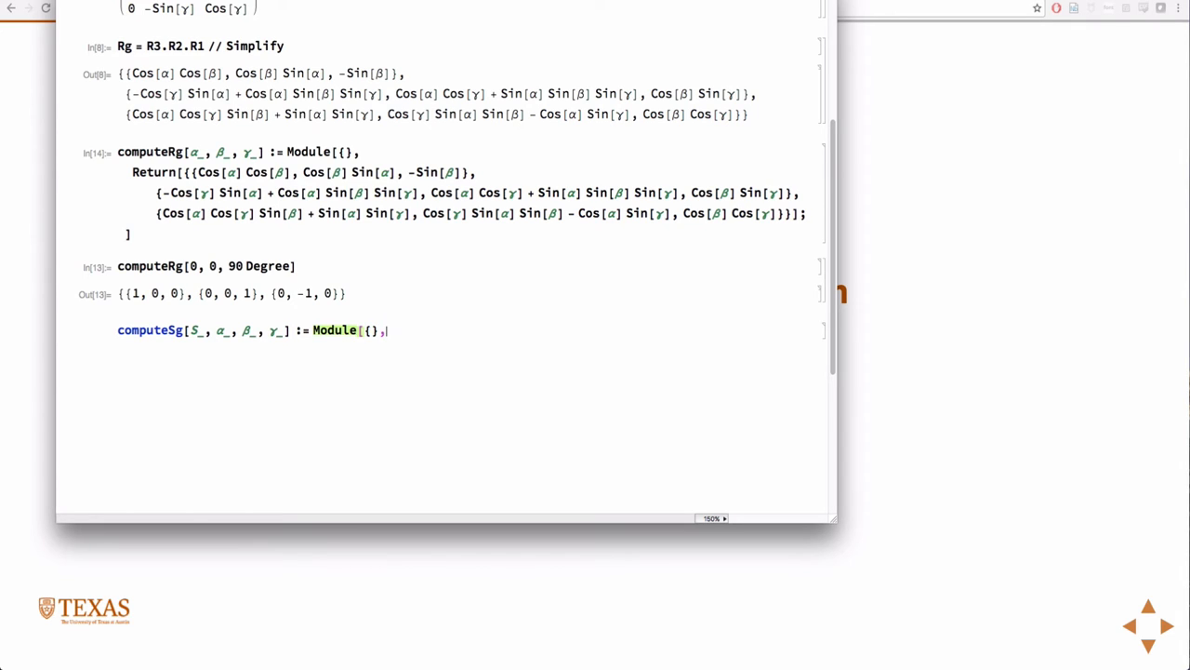
key(Return)
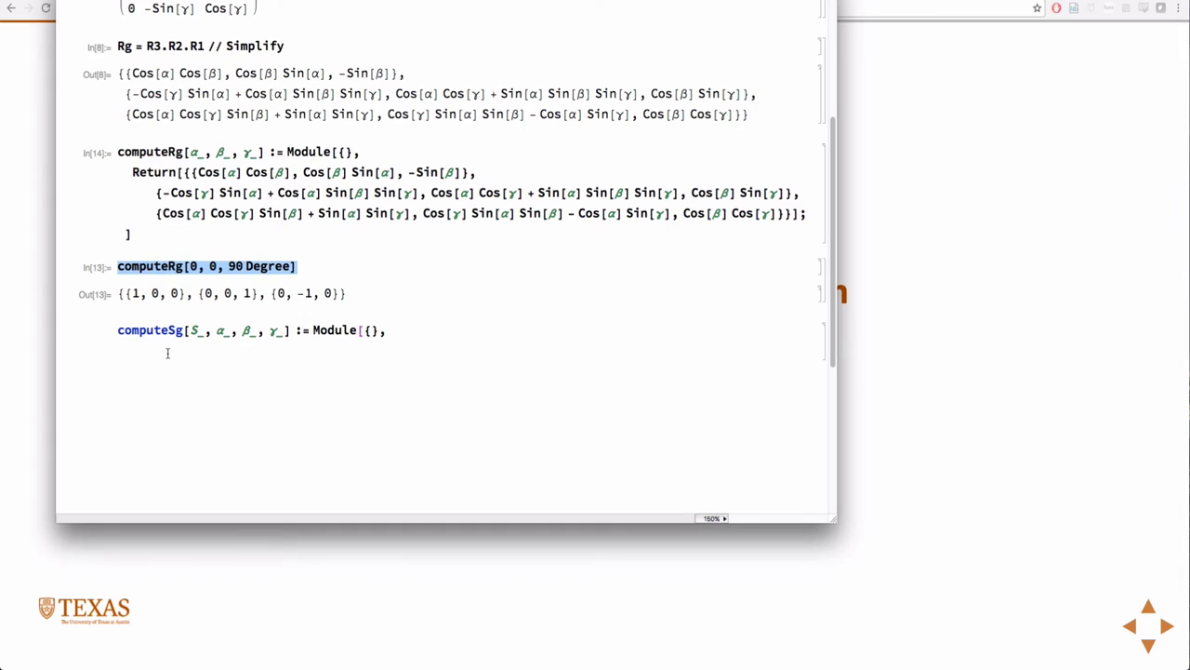
text(RcomputeRg[0, 0, 90 Degree])
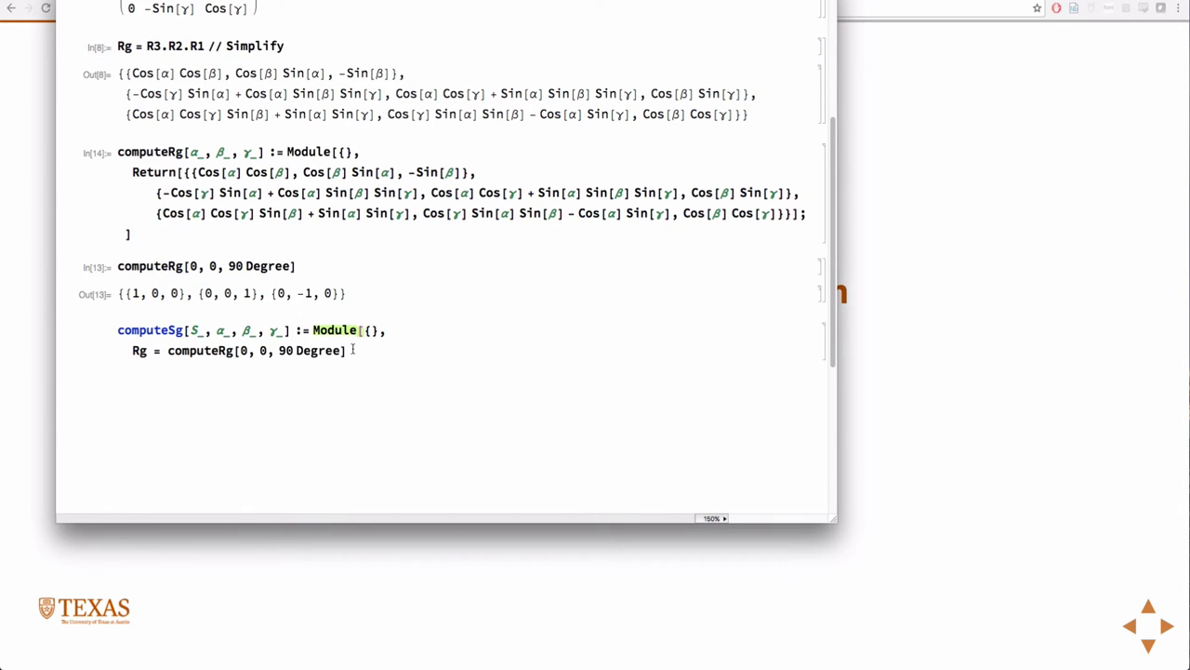
text(Rg)
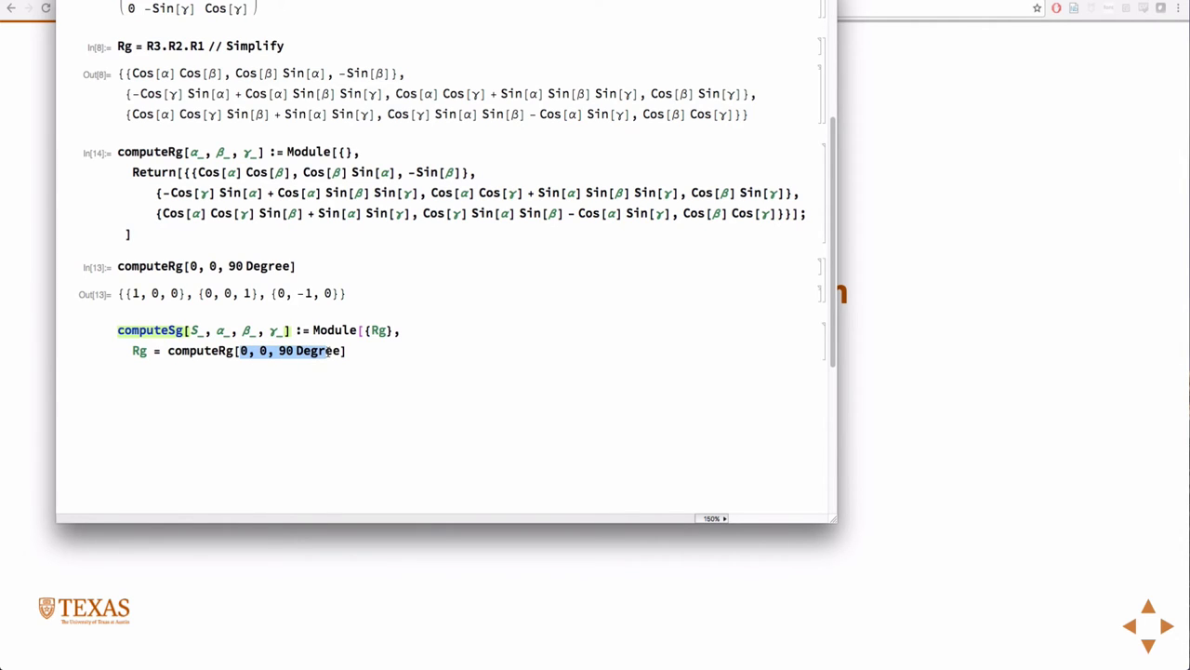
text(α_, β_, γ_)
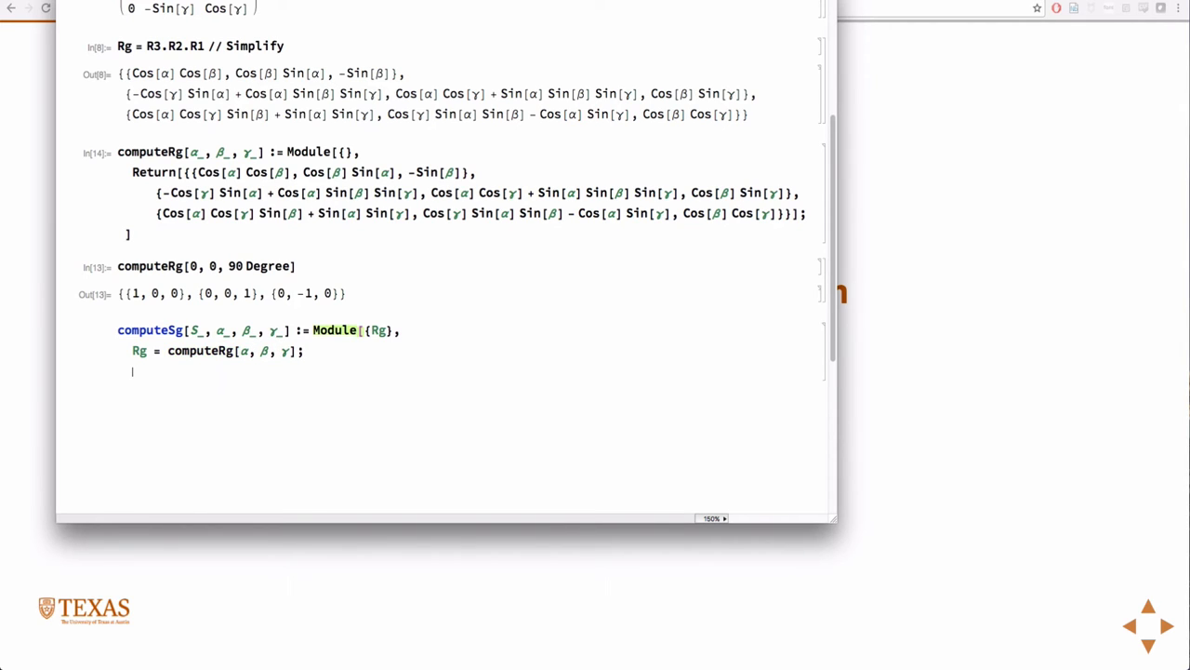
- End computeSg with Return[Transpose[Rg].S.Rg] and evaluate the definition
text(Return[)
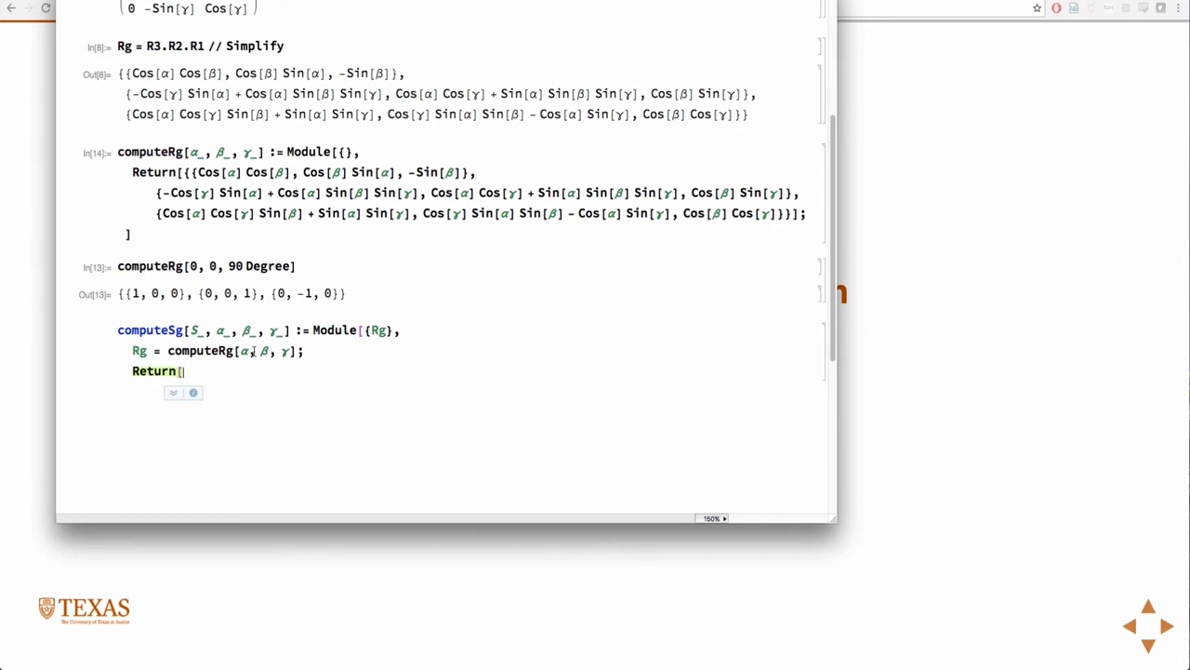
text(Transpose[Rg)
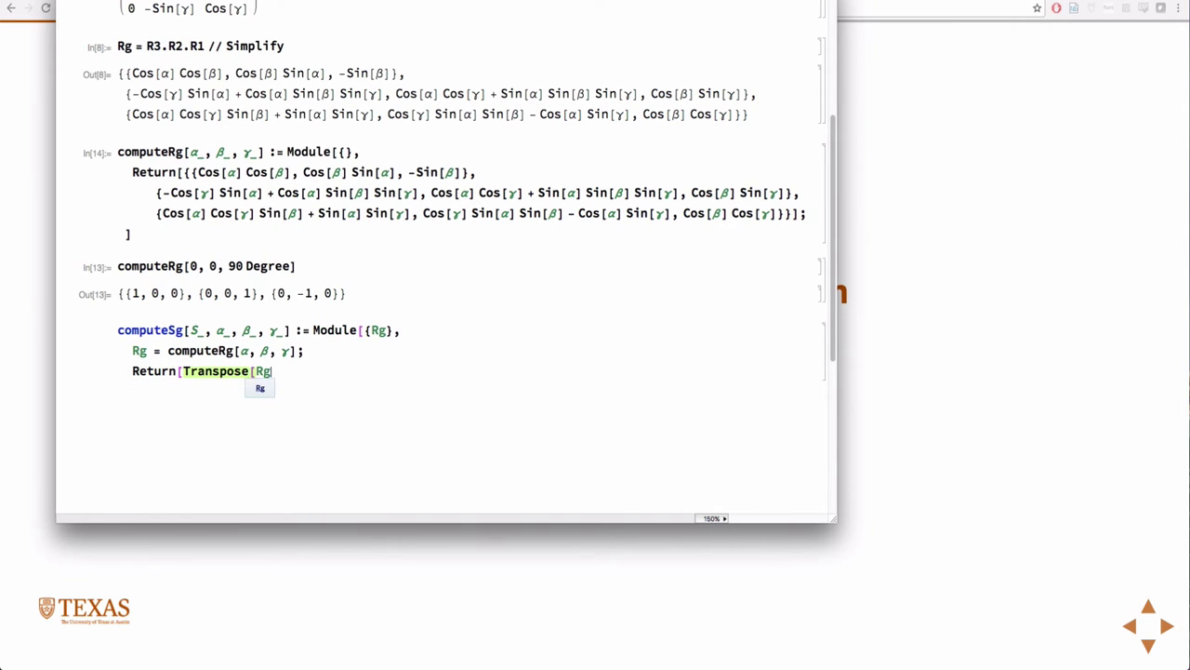
text(.S)
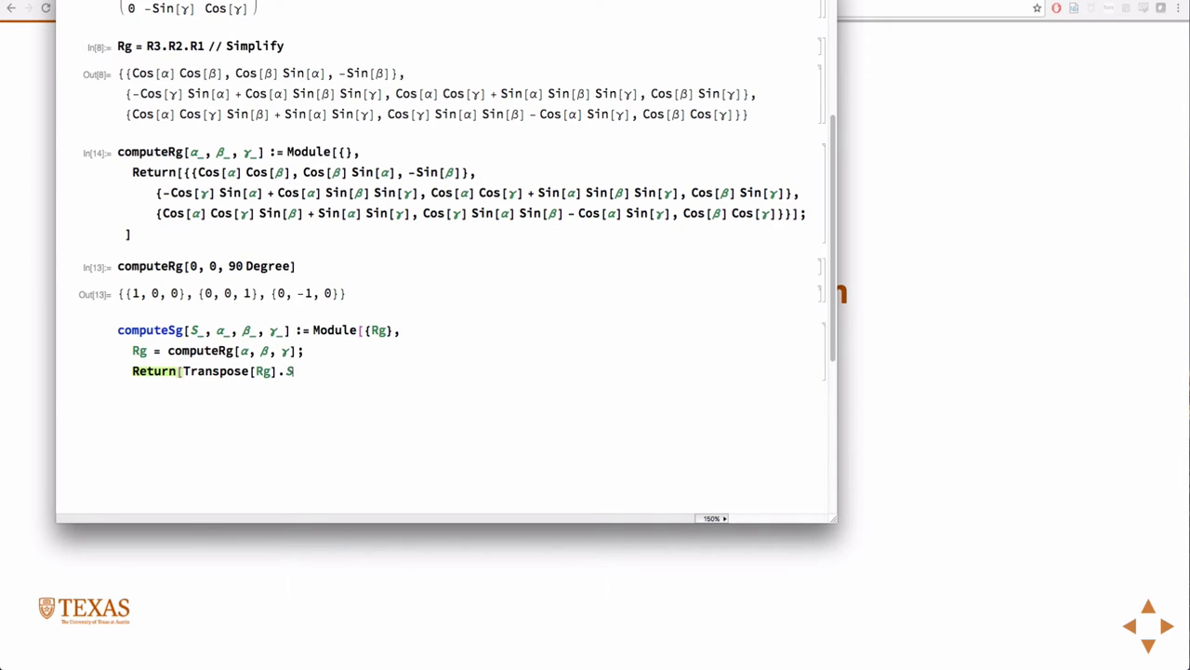
text(.Rg];)
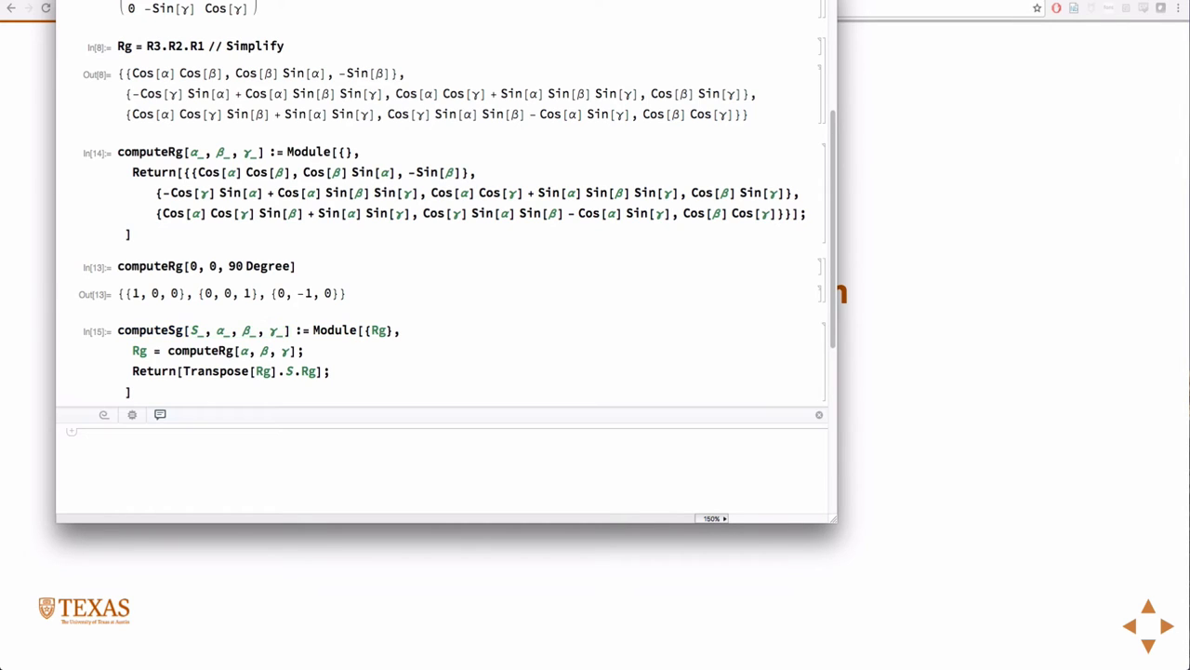
mouse_move(254, 364)
text(S = {{3)
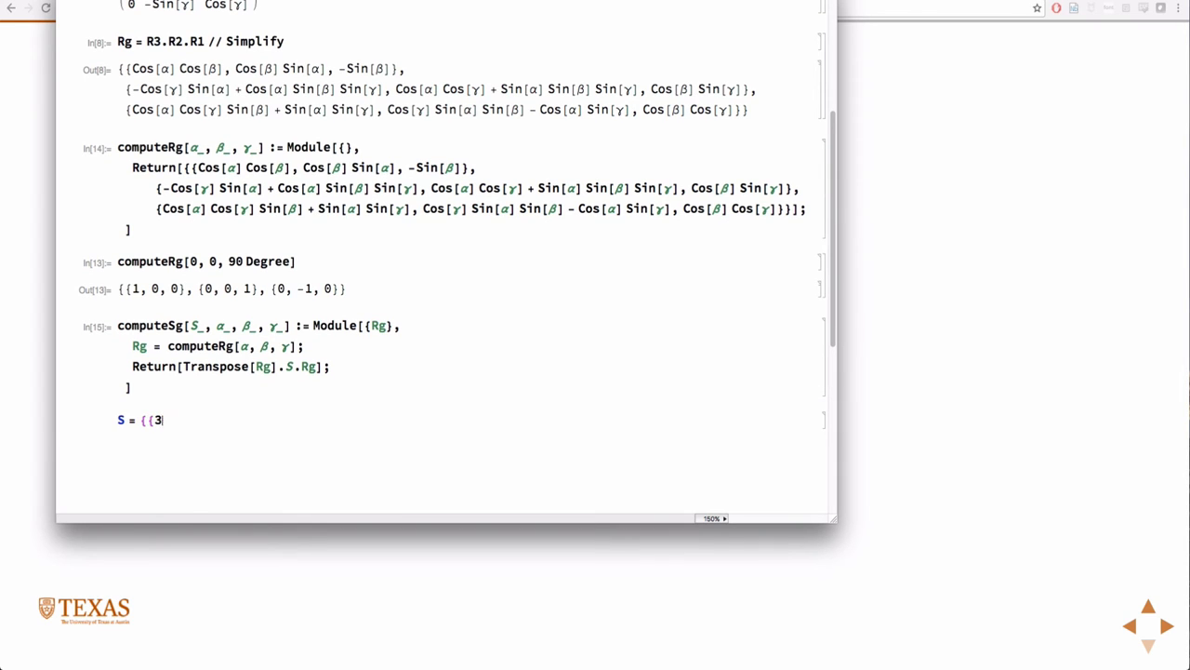
- Define S = {{30,0,0},{0,25,0},{0,0,20}}
text(0, 25,)
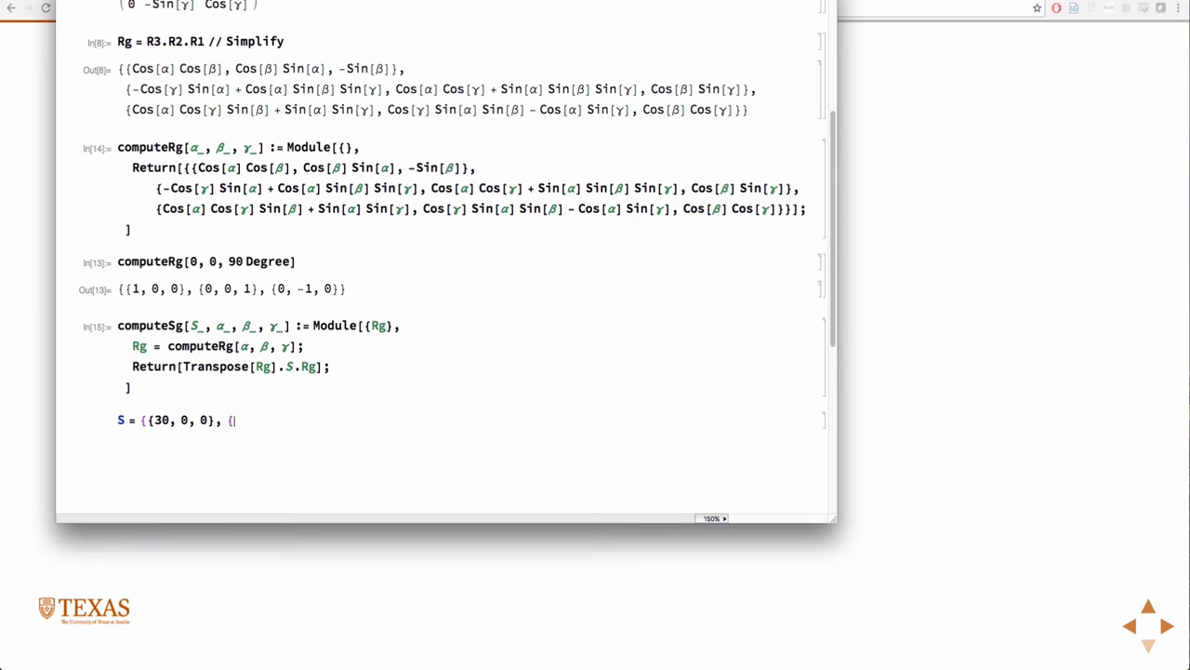
text(0, 2)
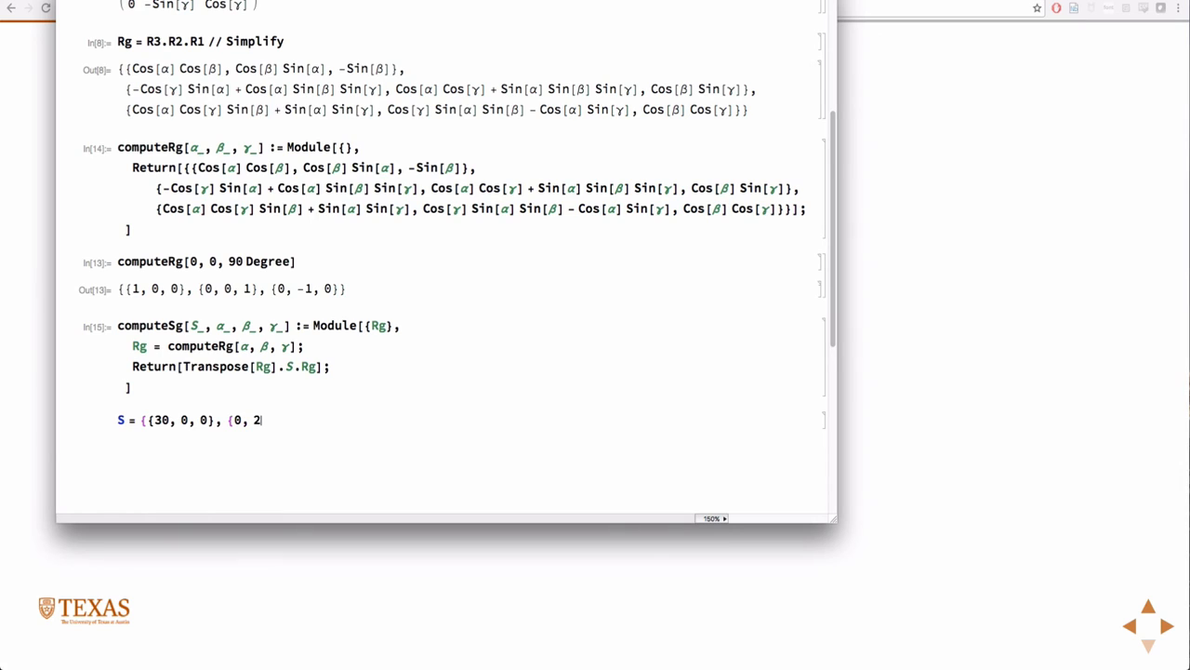
text(5,)
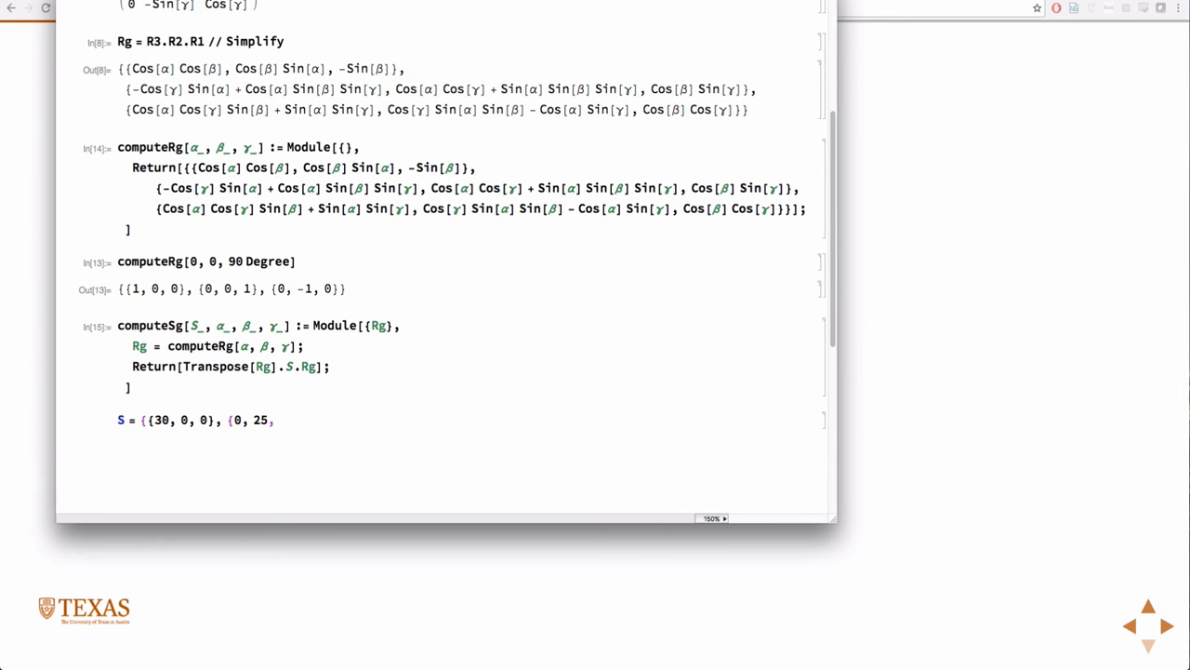
text(0},)
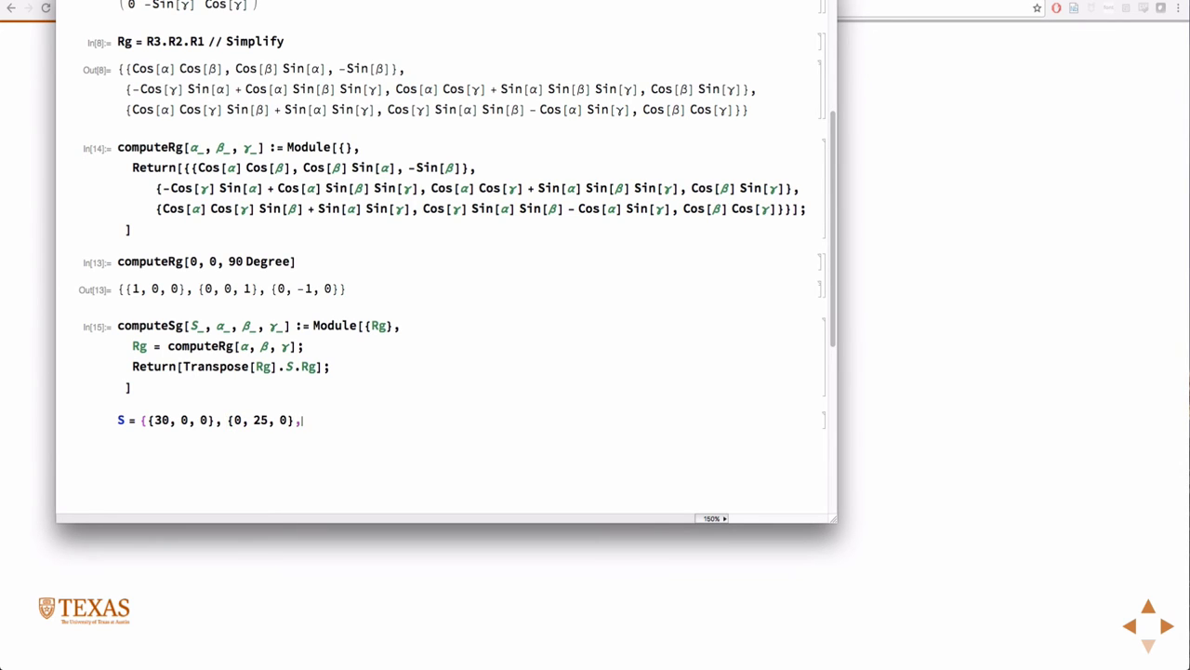
text({0, 0, 20)
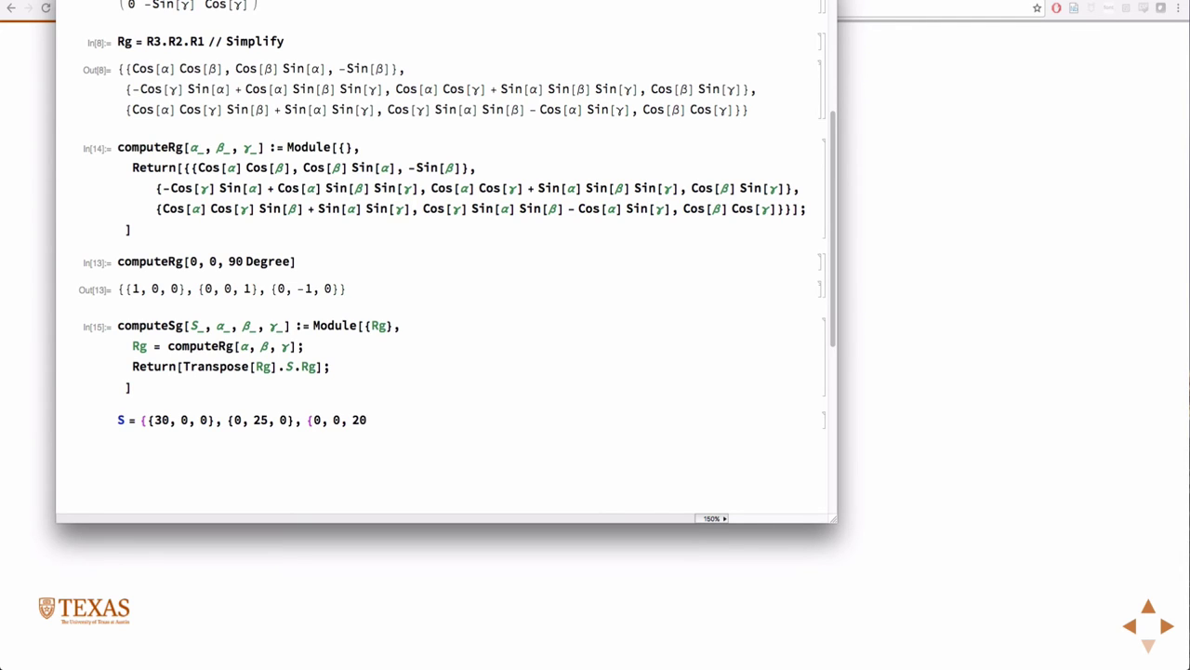
text(}};)
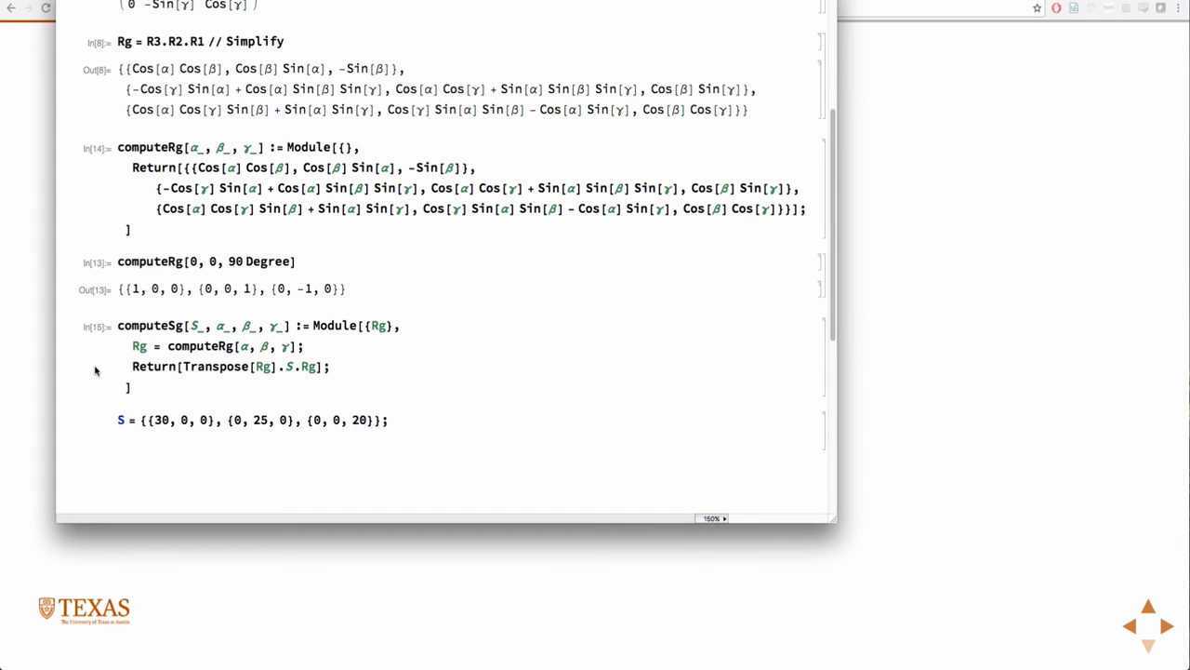
- Evaluate computeSg[S, 0, 0, 90 Degree], giving diagonal 30, 20, 25
text(computeSg[S)
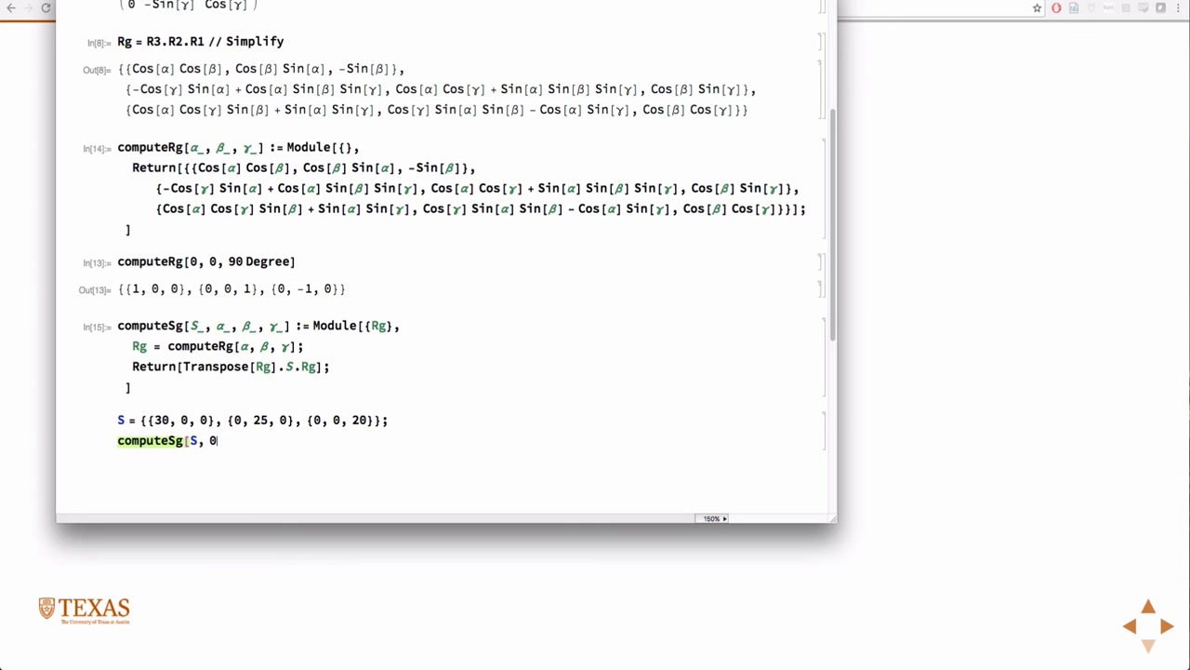
text(, 0, 90)
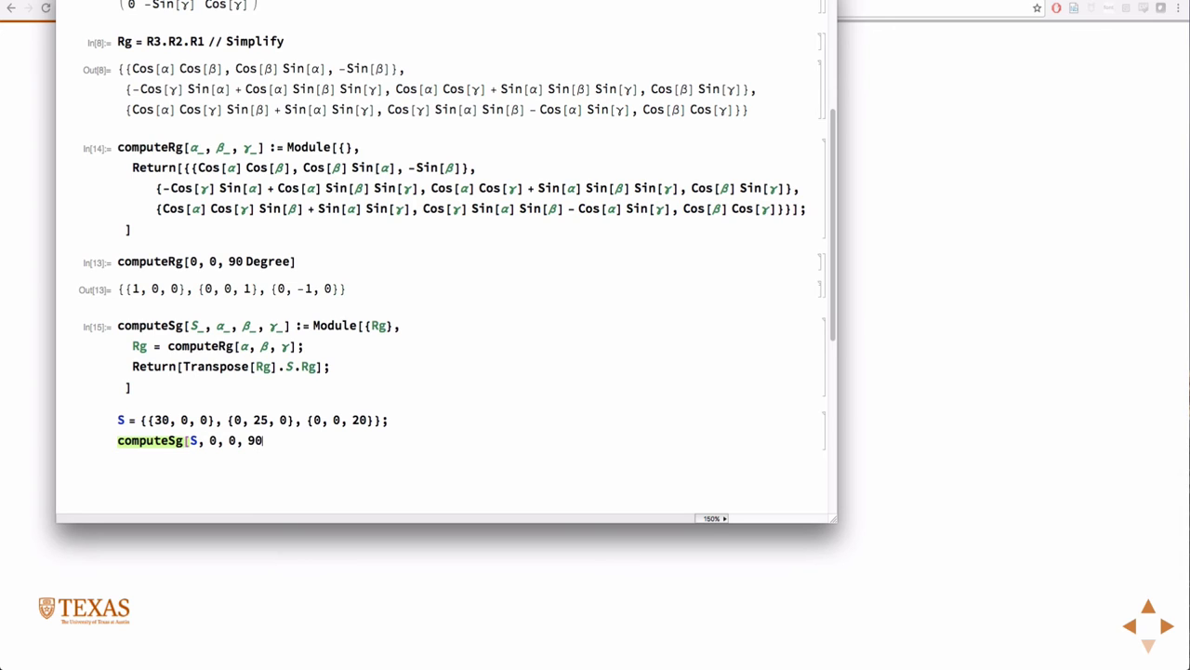
text(Degree)
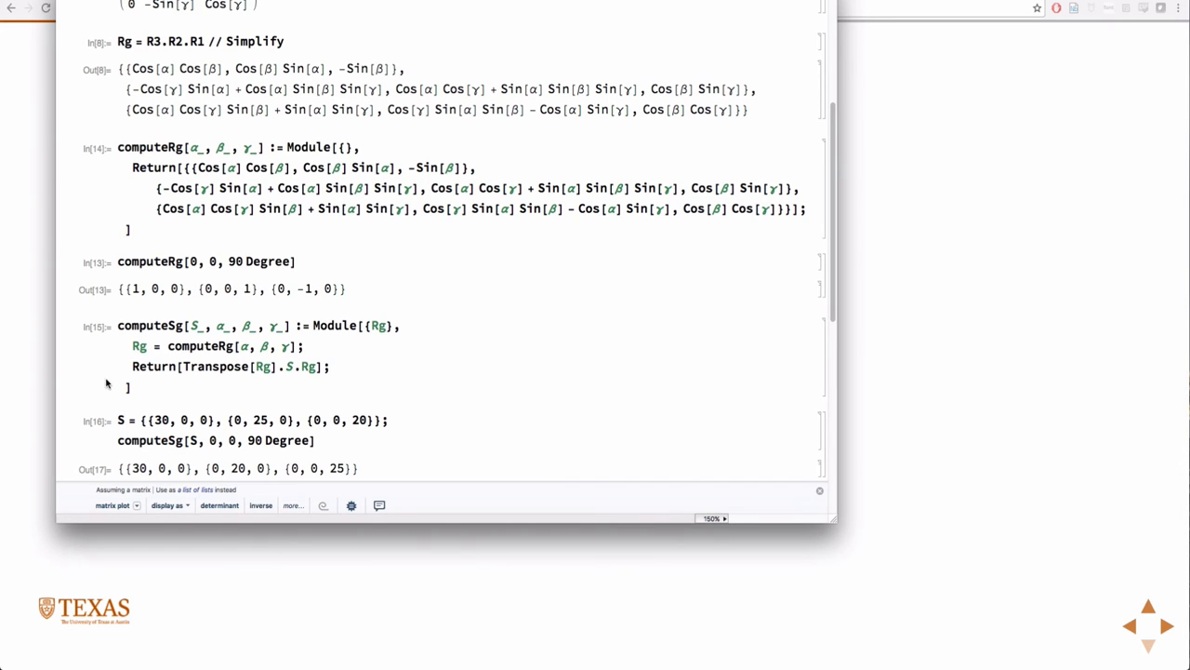
scroll(down, 3)
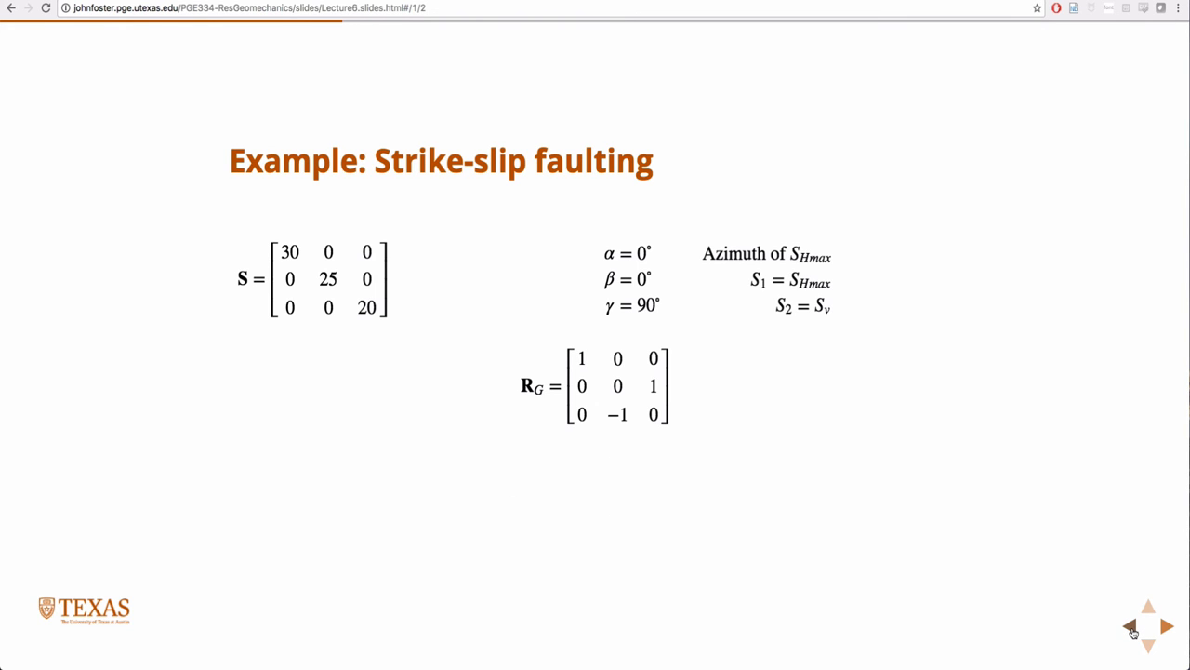
- Step through the coordinate-system and strike-slip S_G slides to the Normal faulting example
click(1131, 625)
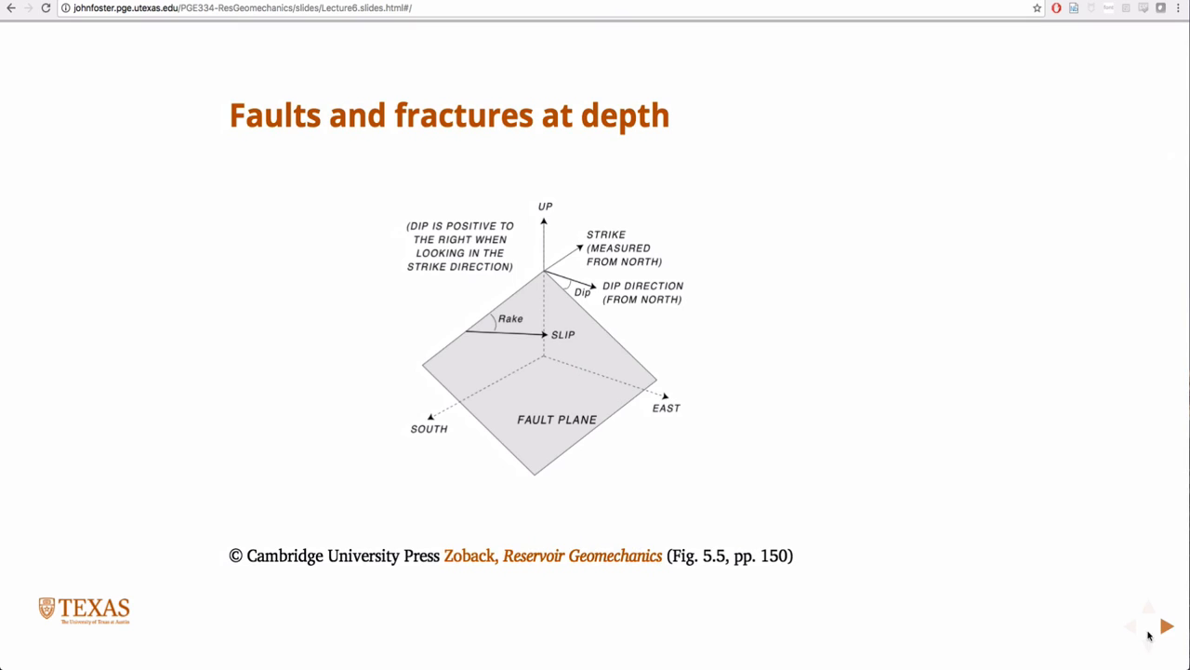
click(1167, 626)
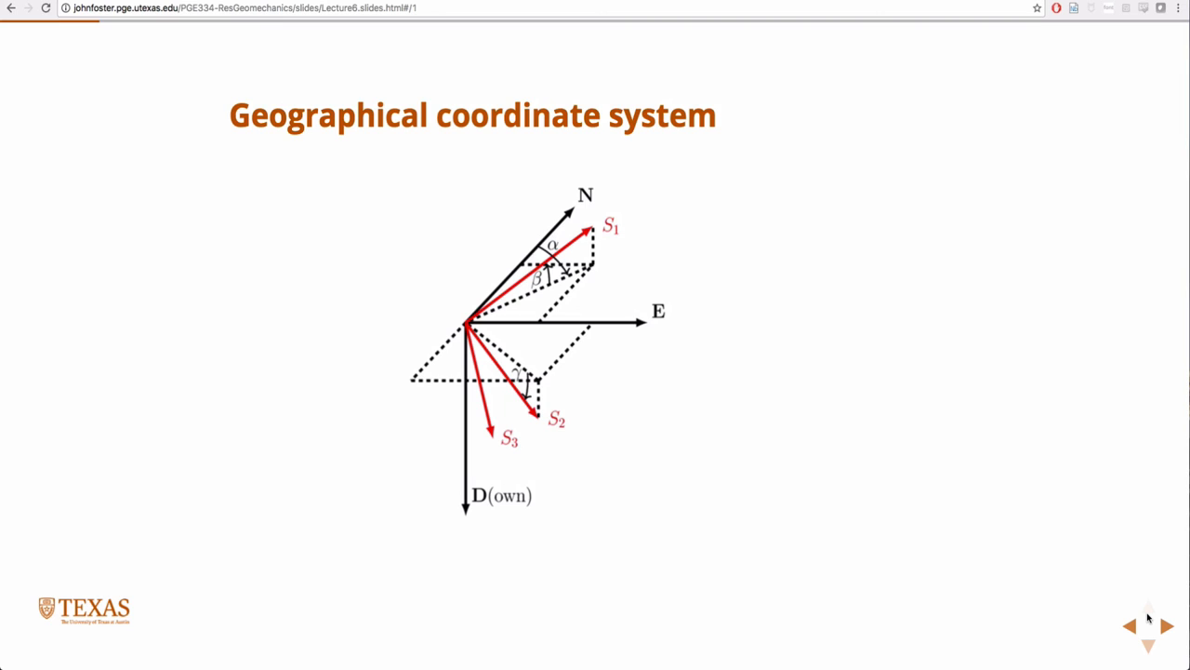
click(1147, 647)
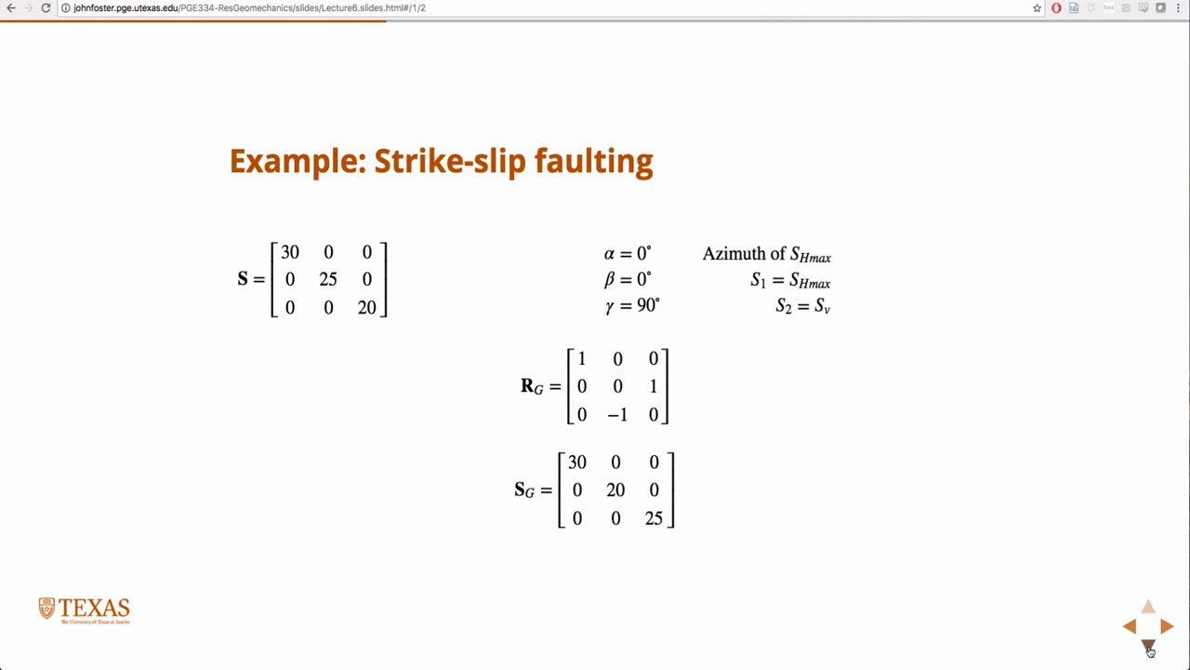
click(1149, 648)
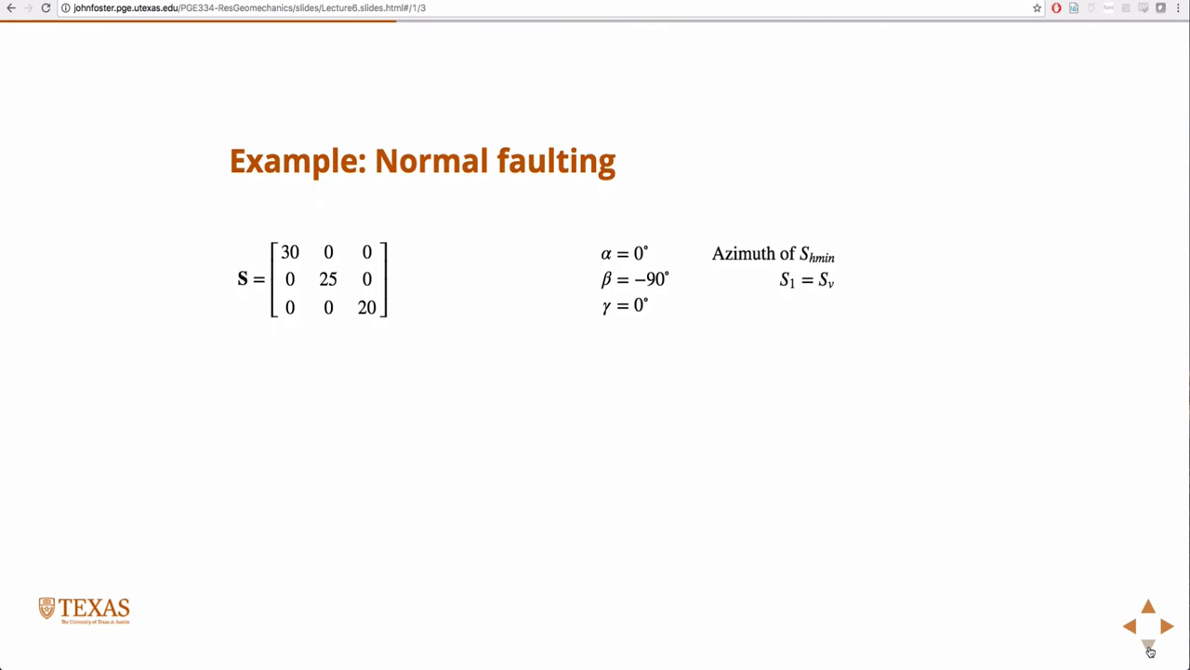
mouse_move(919, 464)
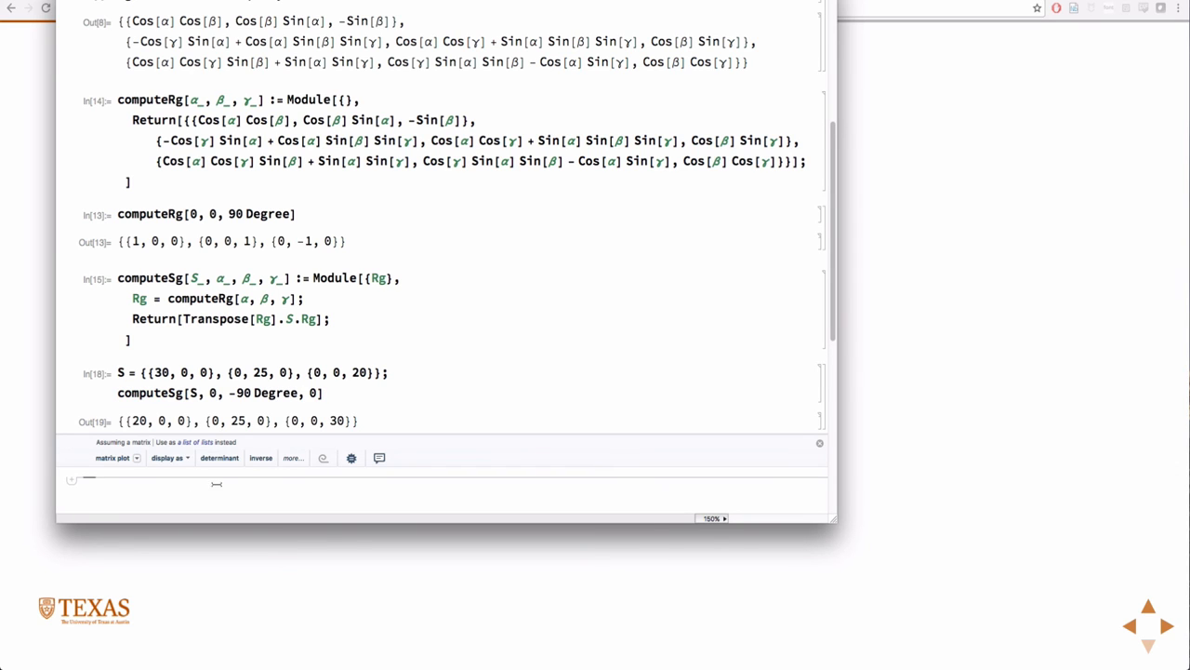
mouse_move(937, 390)
text(, 0)
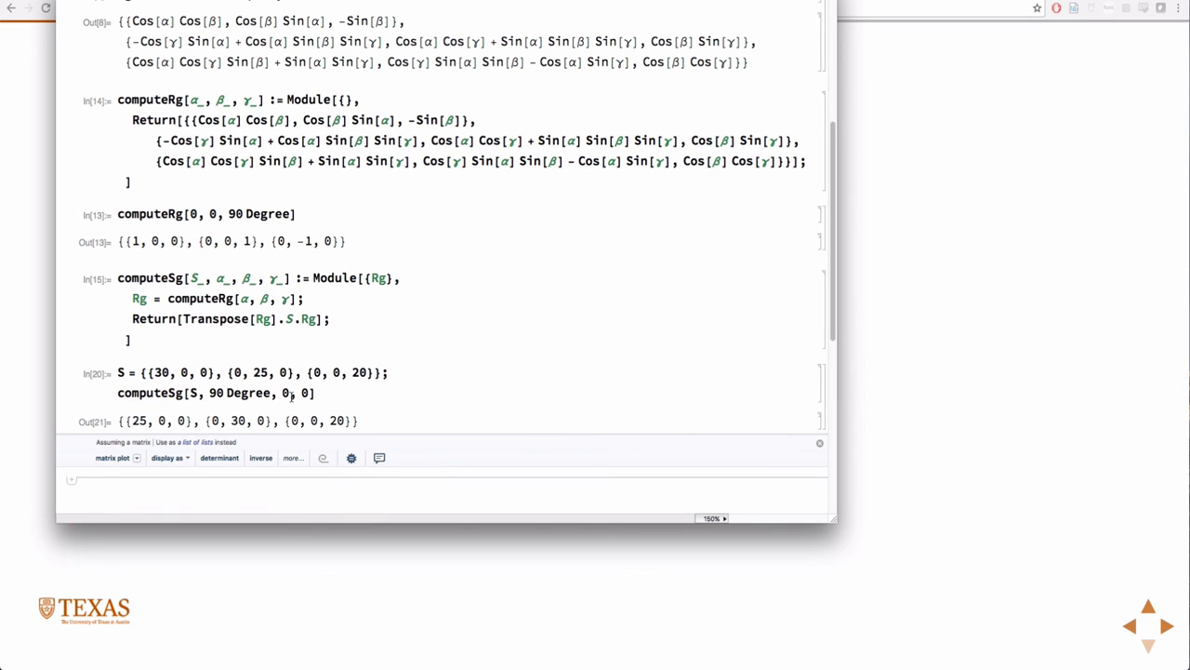
click(819, 442)
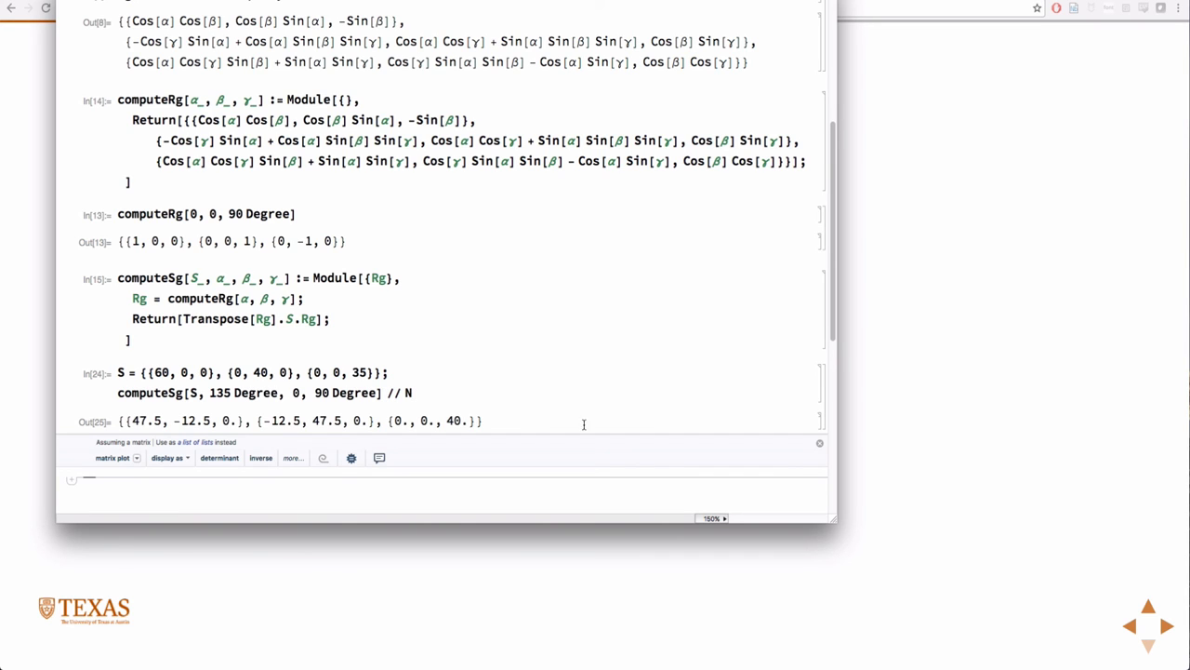
mouse_move(688, 379)
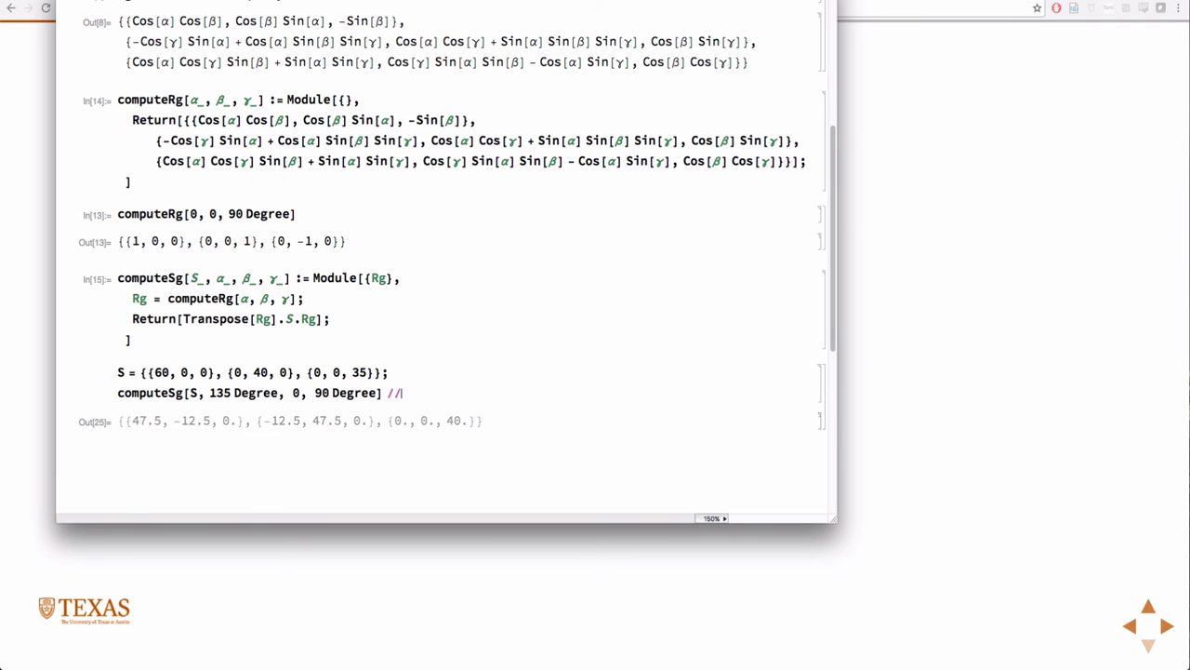
- Start replacing the trailing // N with MatrixForm, typing 'Ma'
text(Ma)
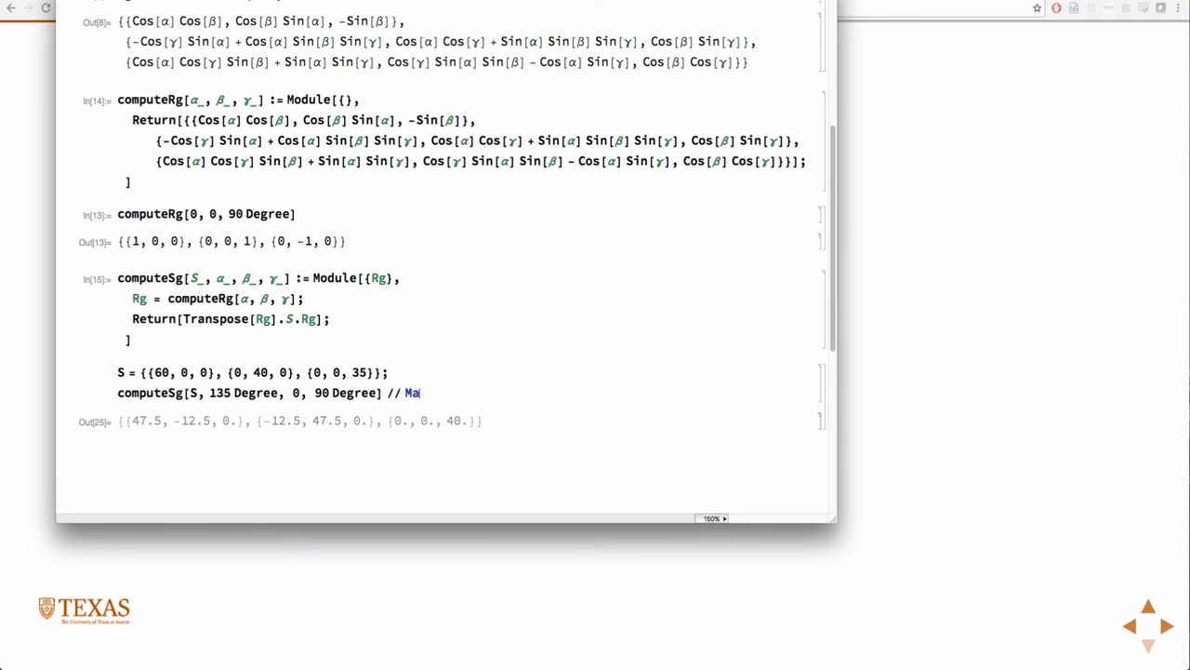